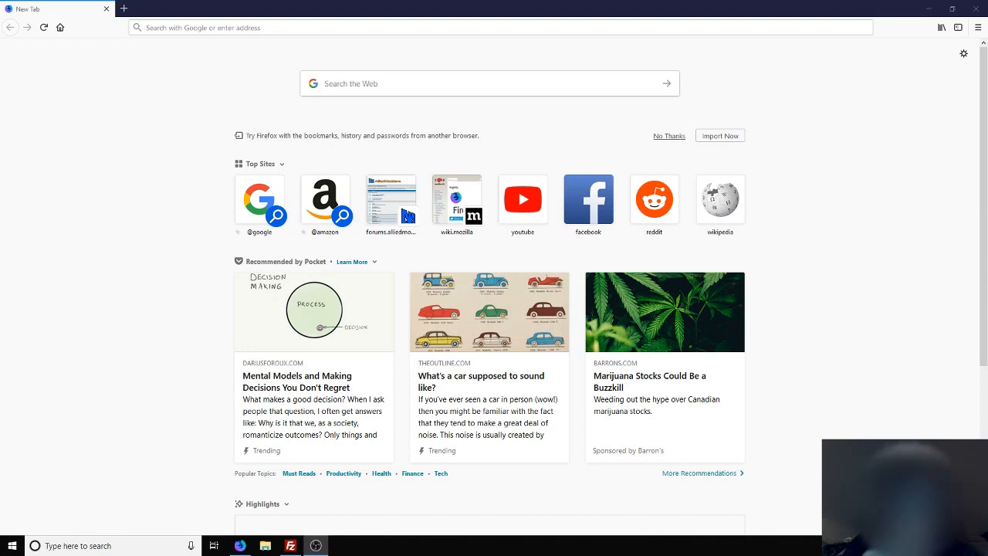
pyautogui.moveTo(197, 5)
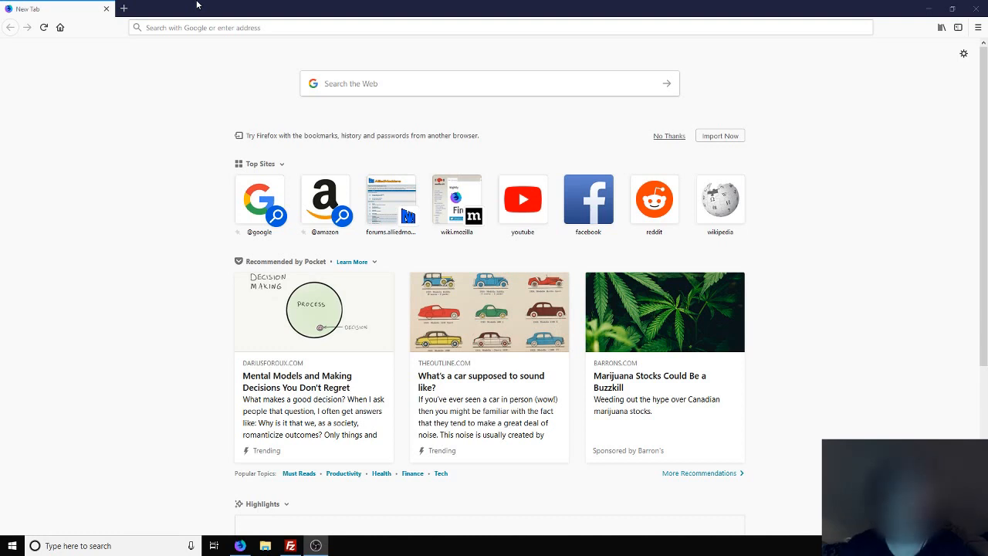
pyautogui.moveTo(170, 6)
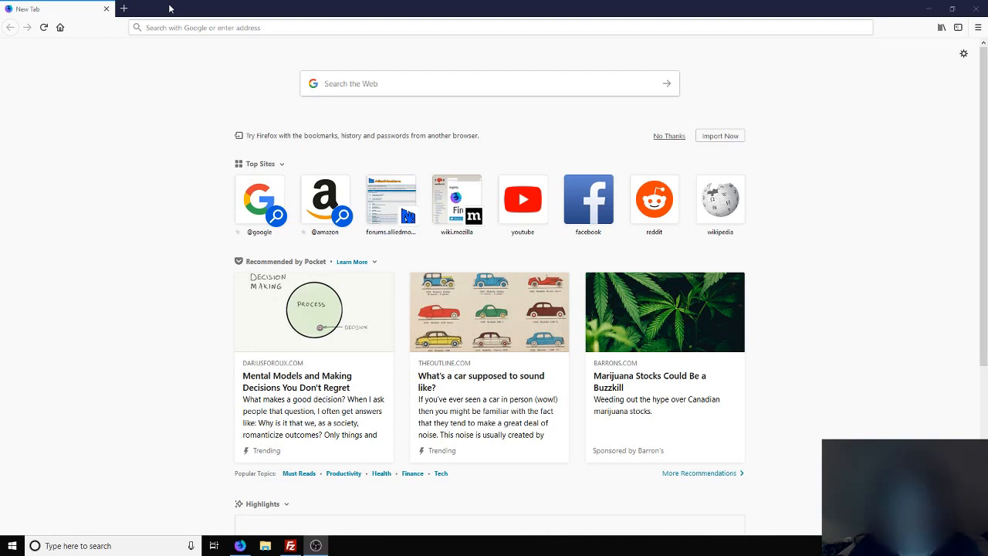
# Go to the AlliedModders forums site and collapse the AMX Mod X section
pyautogui.click(494, 27)
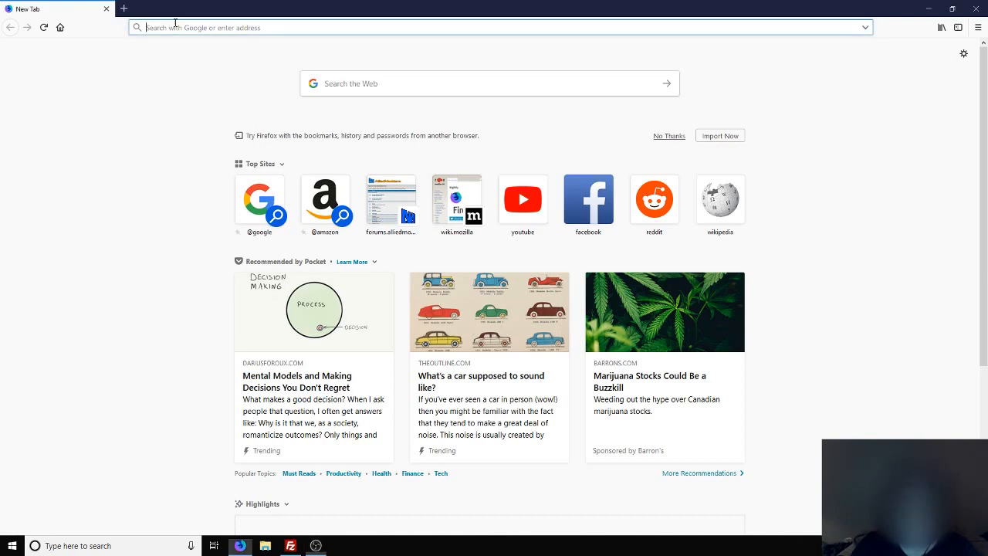
pyautogui.write('fourm')
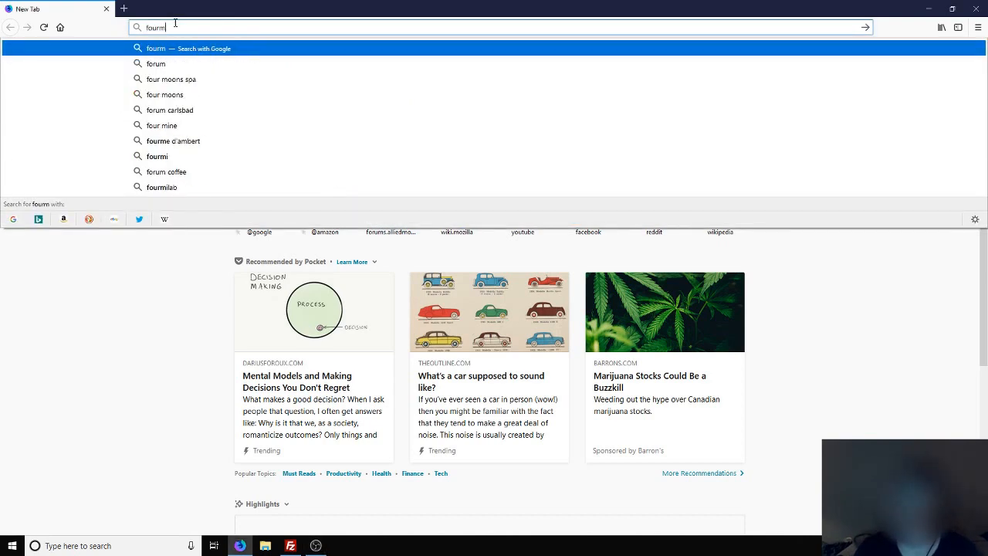
pyautogui.click(389, 232)
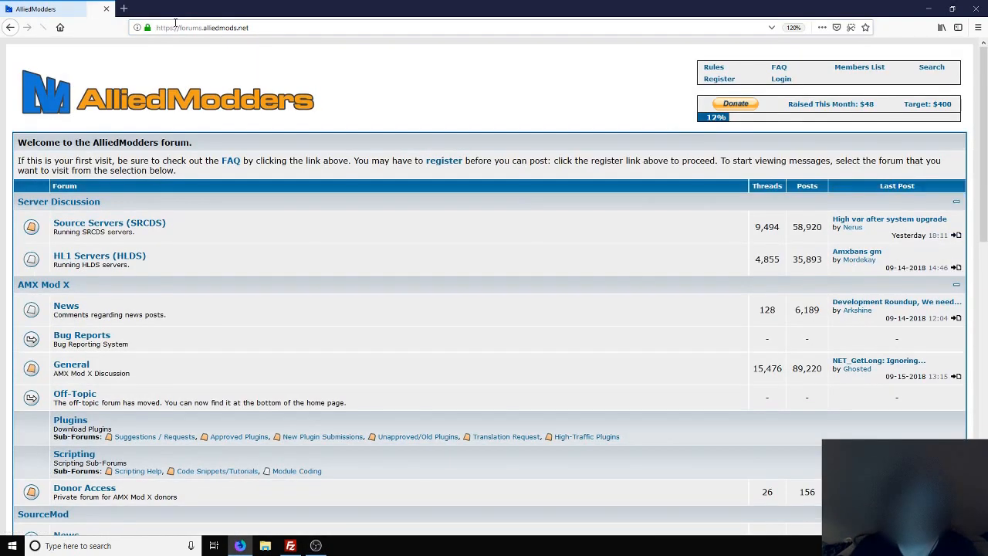
pyautogui.scroll(-3)
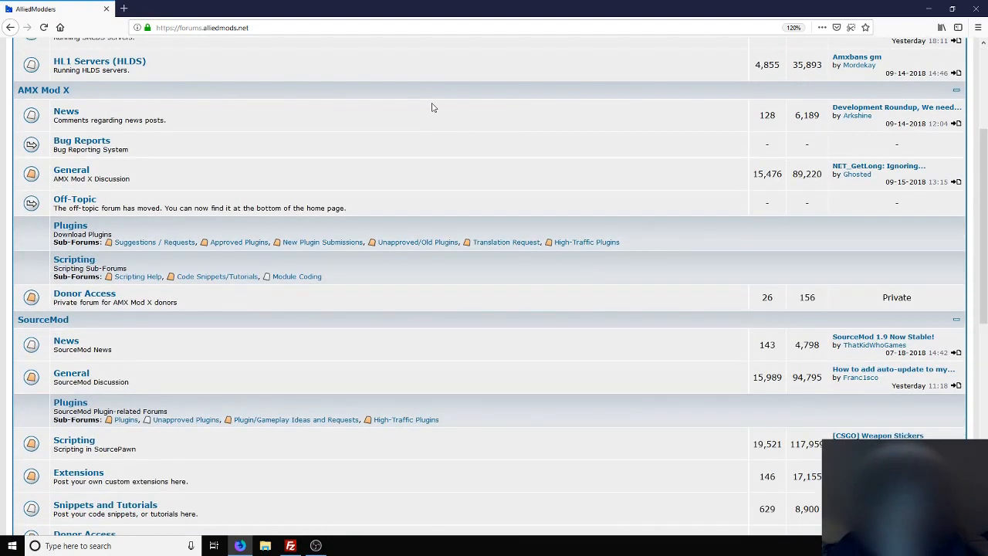
pyautogui.moveTo(950, 90)
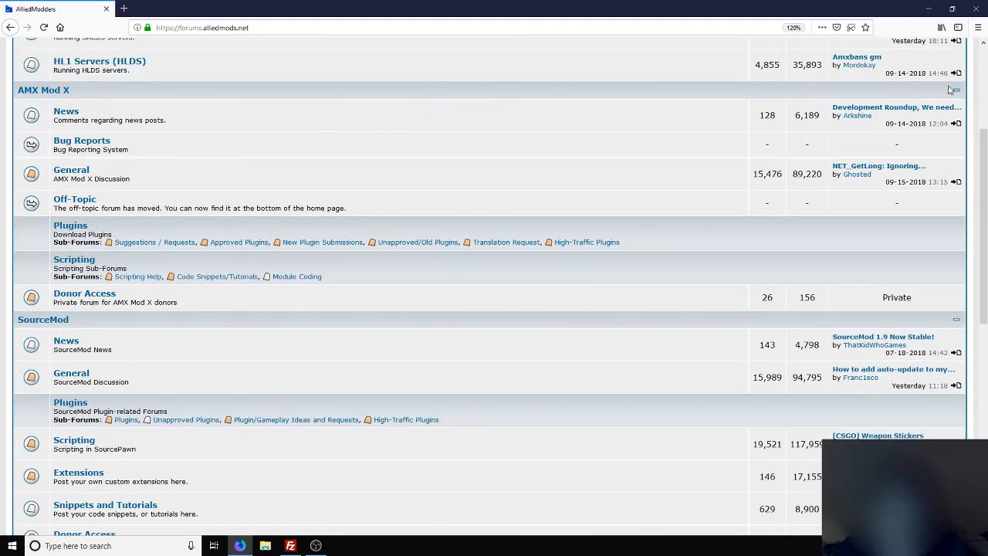
pyautogui.click(955, 89)
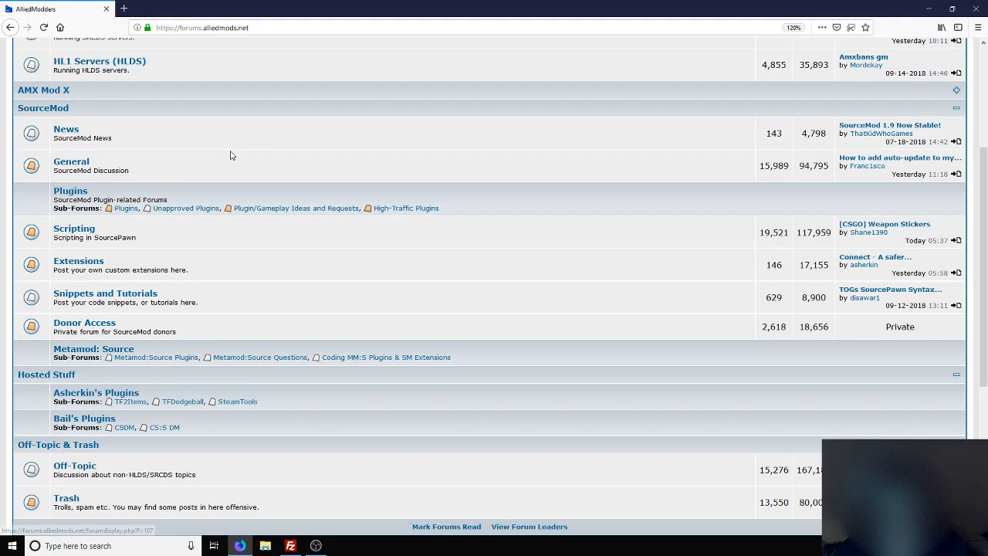
pyautogui.moveTo(74, 229)
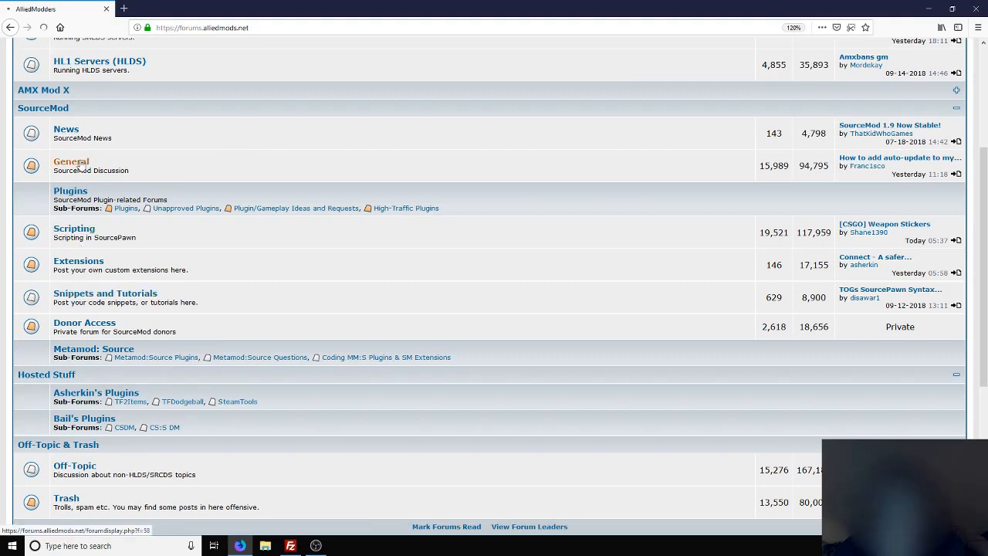
# Open the SPEdit release sticky thread from the SourceMod General forum
pyautogui.click(71, 162)
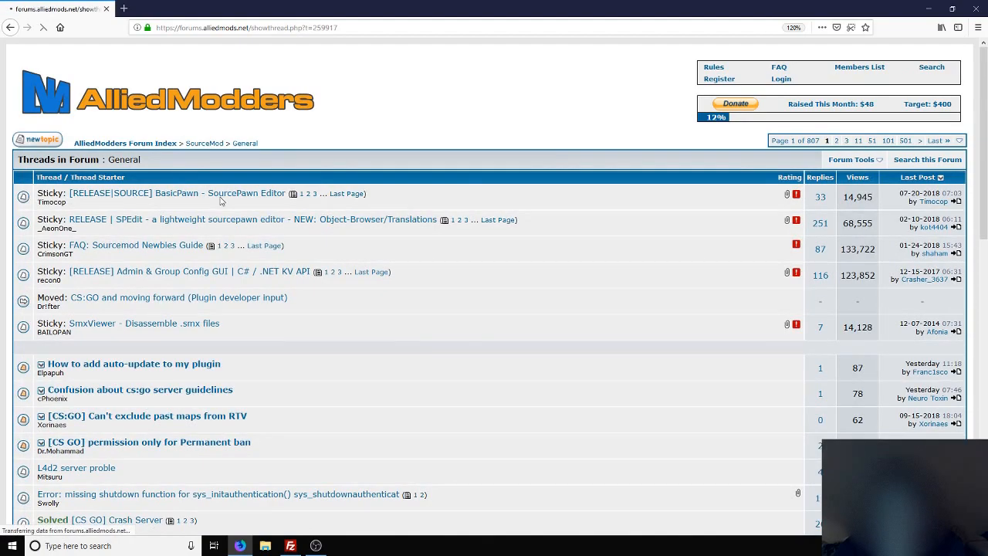
pyautogui.click(226, 219)
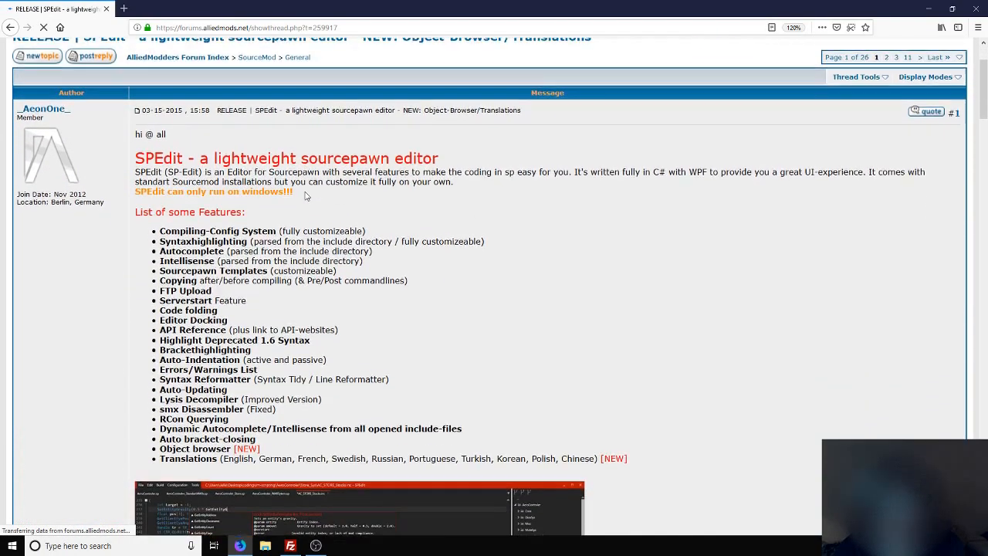
pyautogui.scroll(-3)
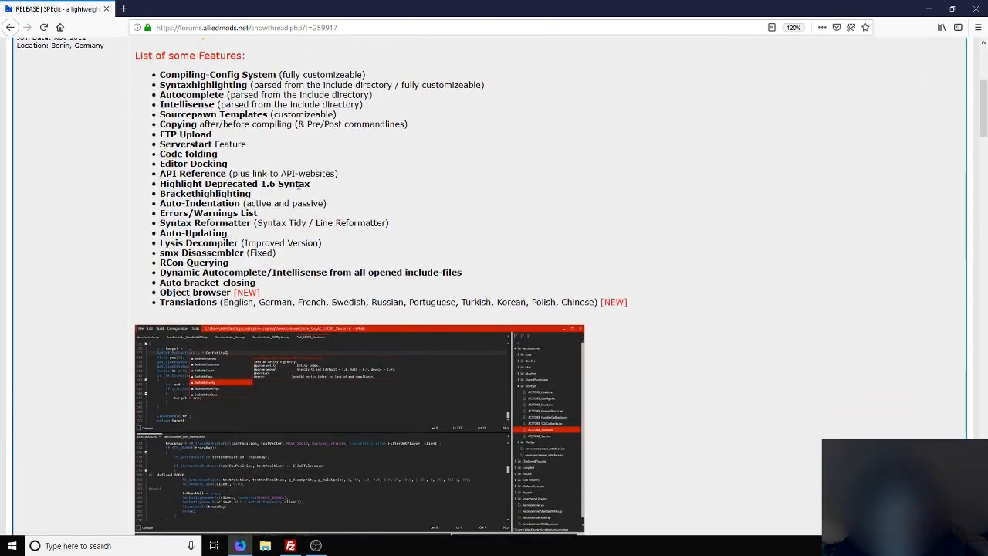
pyautogui.scroll(3)
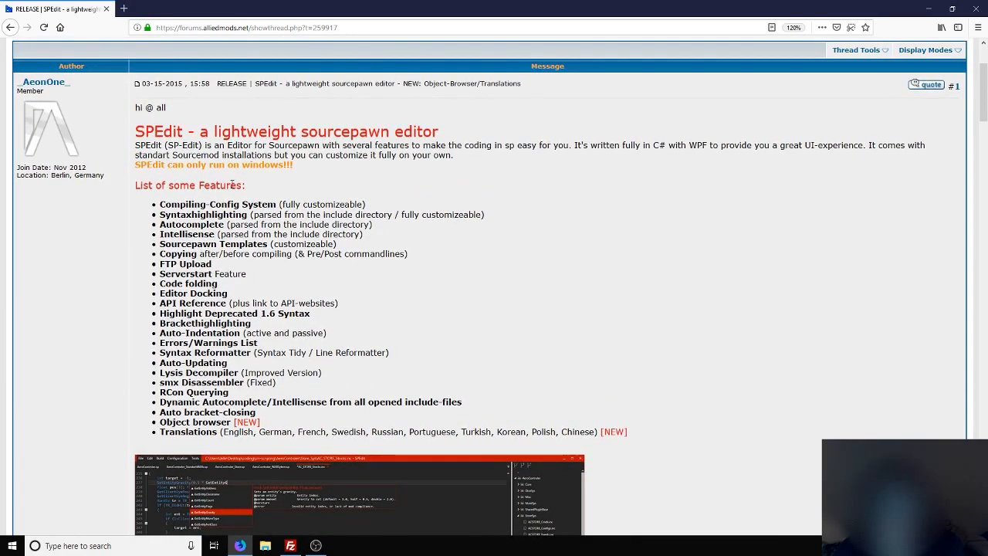
pyautogui.scroll(-3)
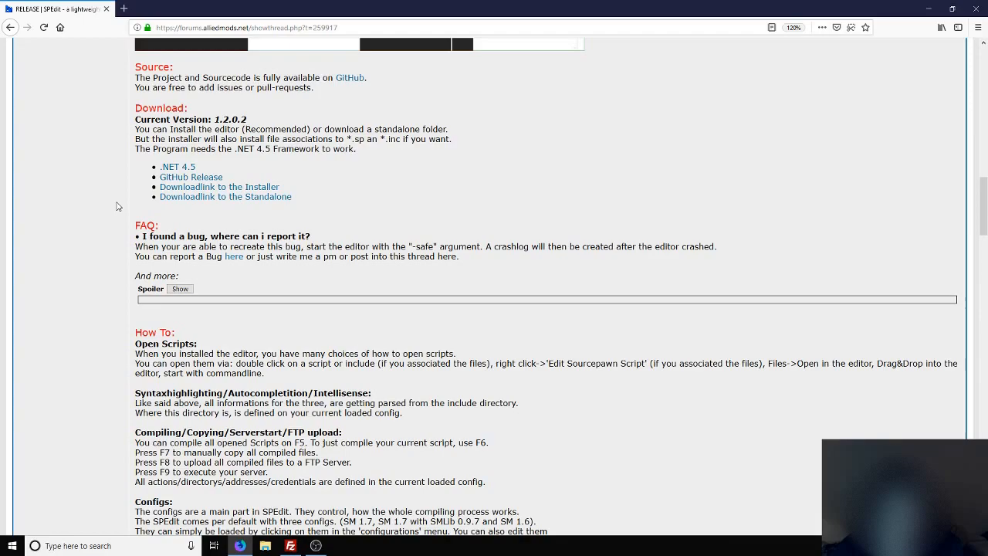
pyautogui.scroll(-3)
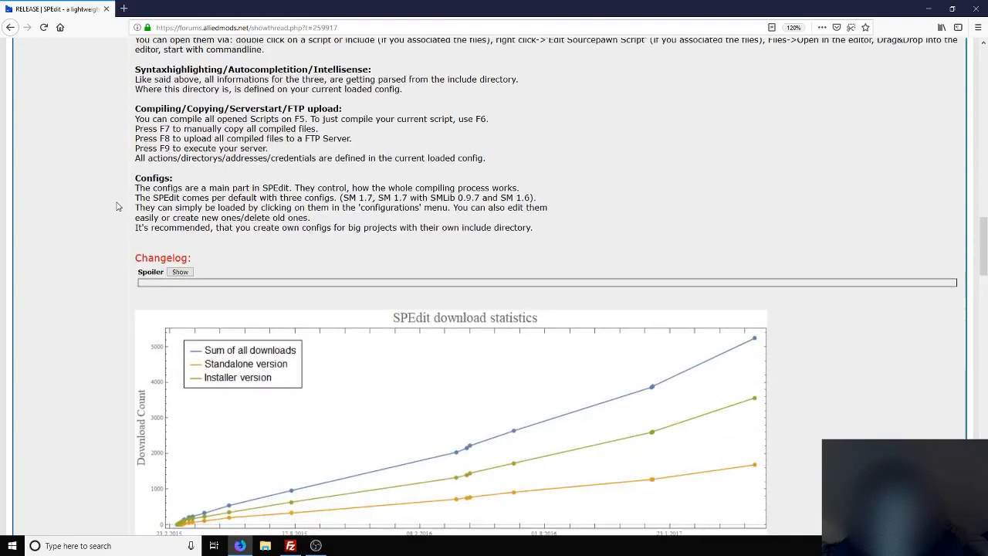
# Scroll through the thread to reach its Download section and instructions
pyautogui.scroll(-3)
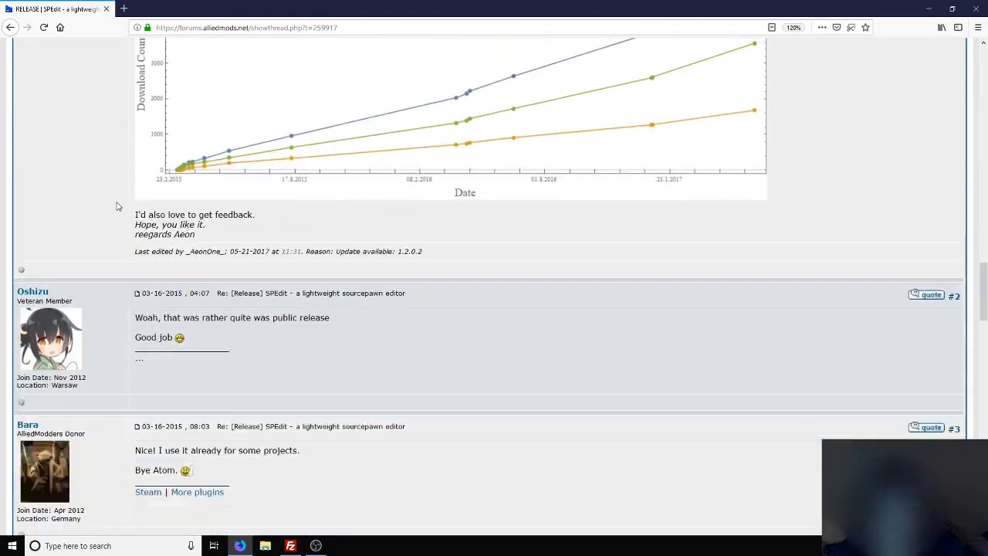
pyautogui.scroll(3)
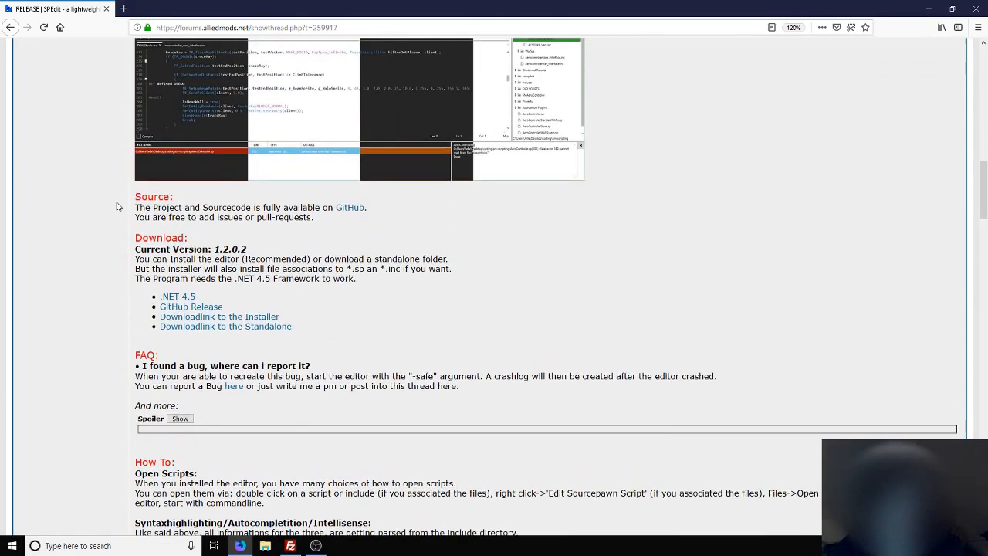
pyautogui.scroll(3)
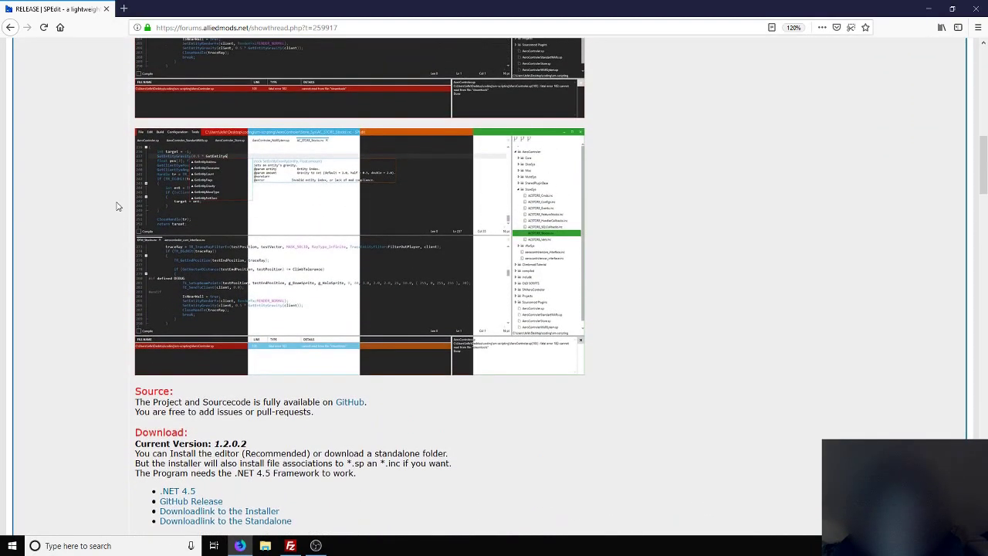
pyautogui.scroll(-3)
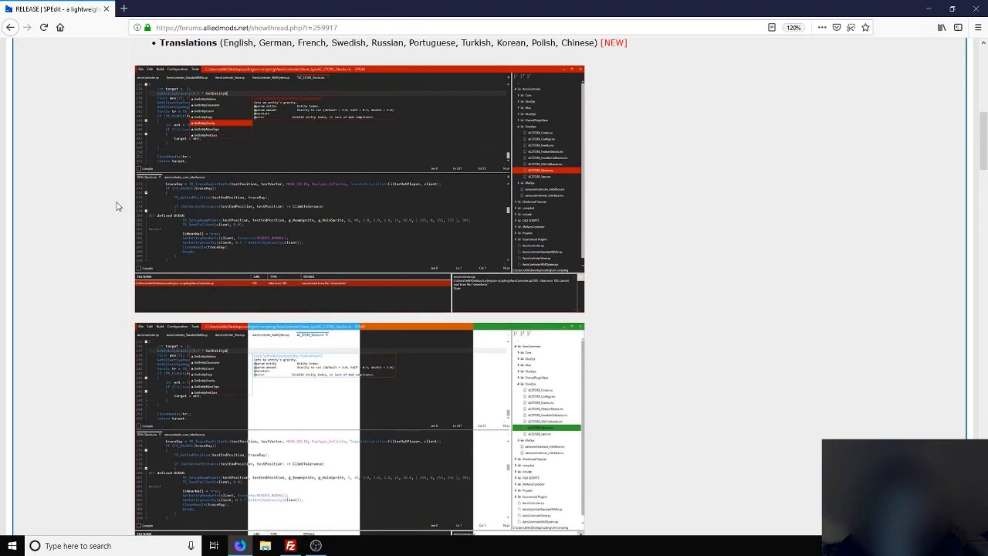
pyautogui.scroll(3)
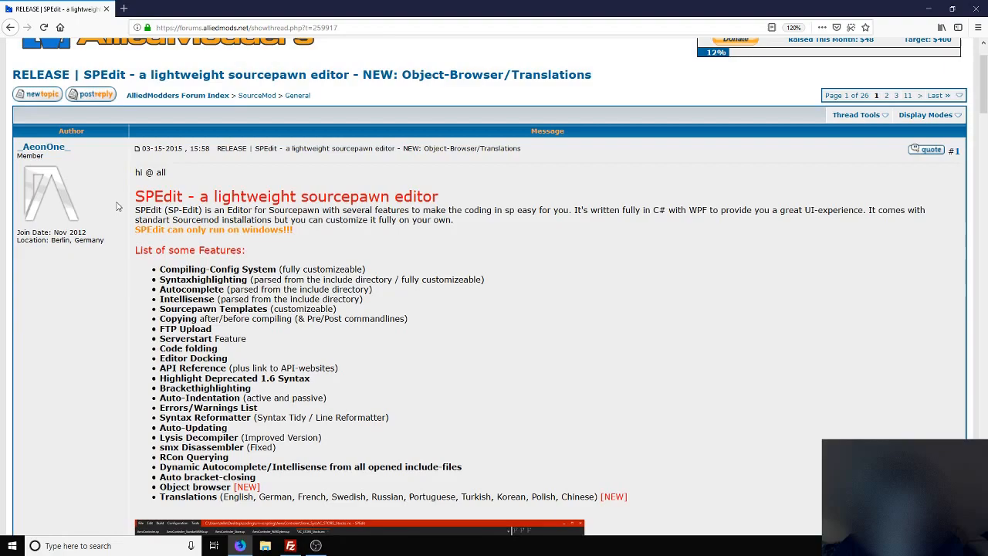
pyautogui.scroll(-3)
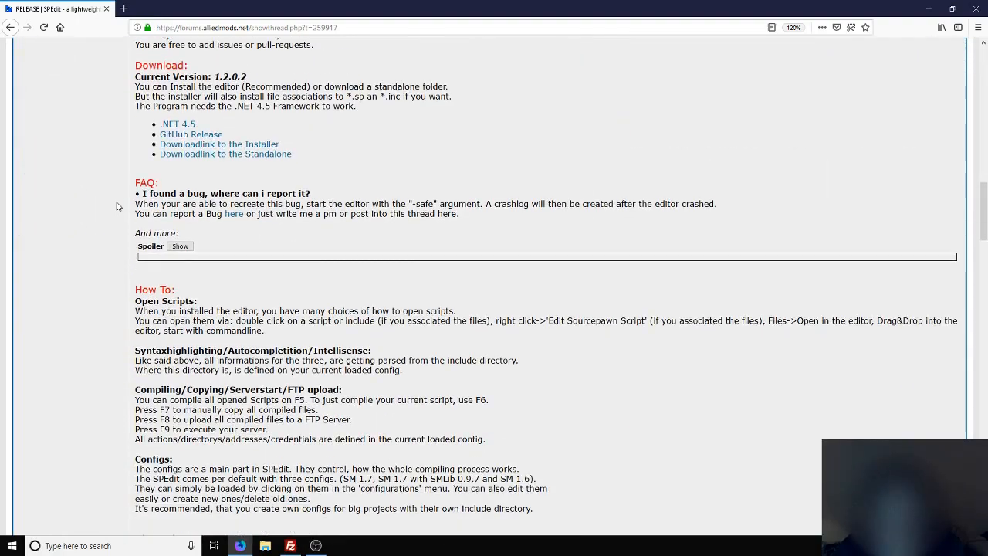
pyautogui.scroll(-3)
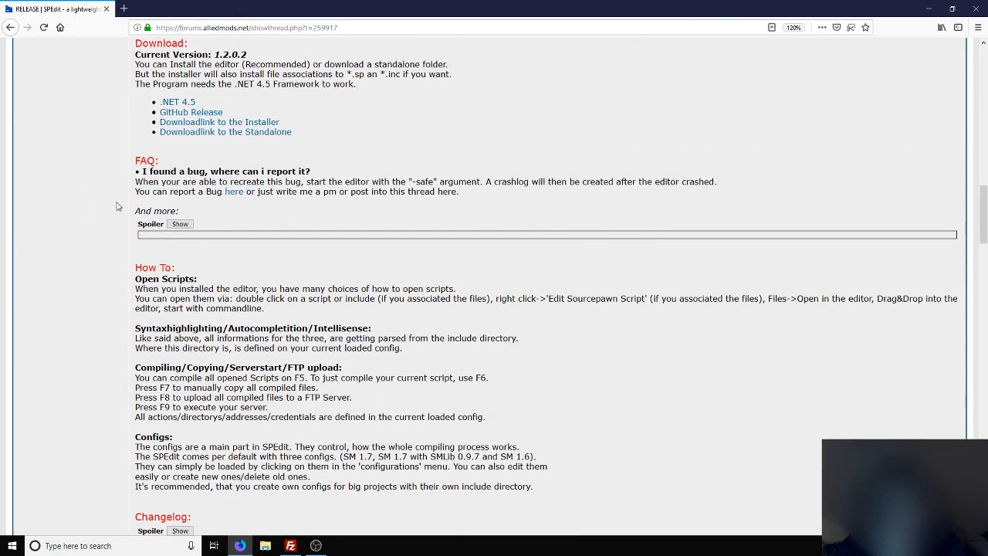
pyautogui.moveTo(219, 122)
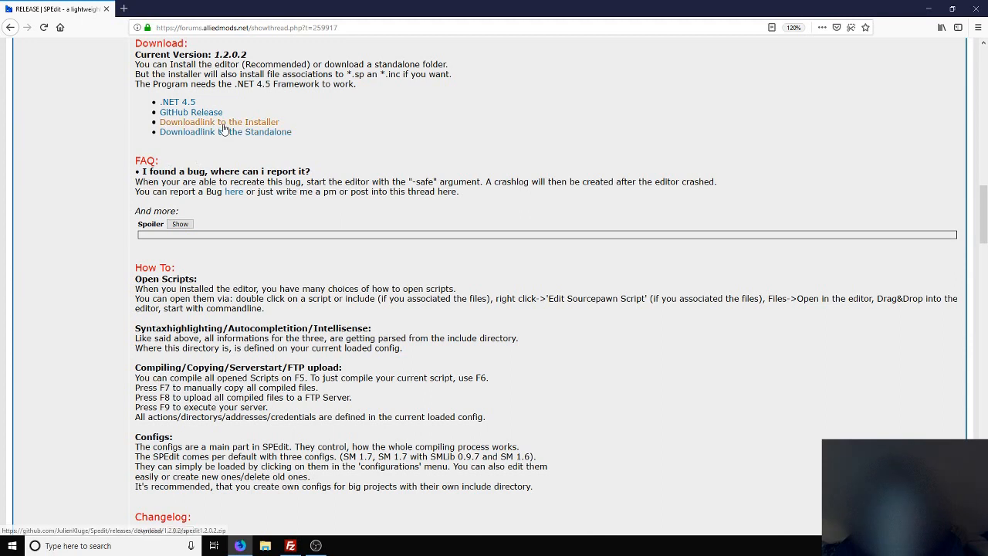
# Download the SPEdit 1.2.0.2 zip and open it with the default program
pyautogui.click(225, 131)
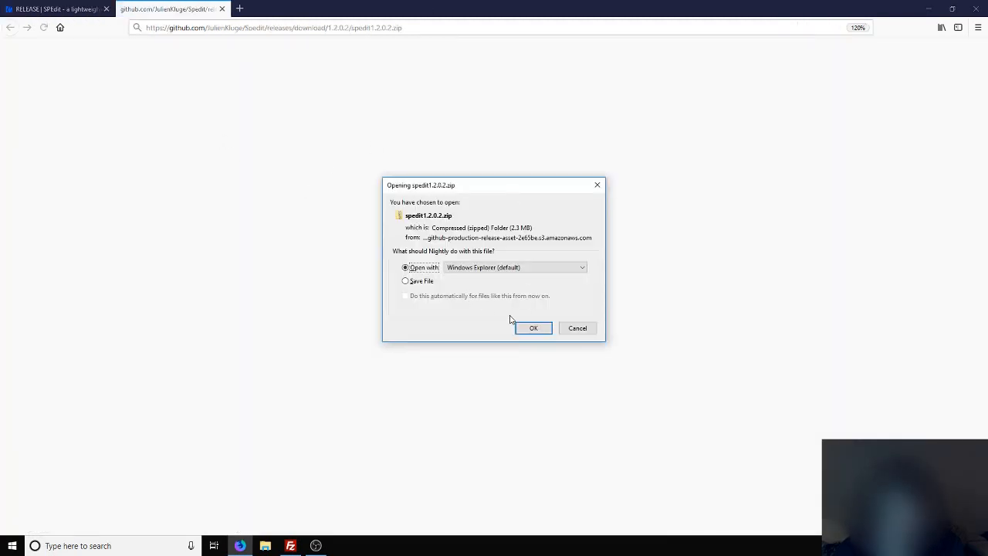
pyautogui.click(535, 328)
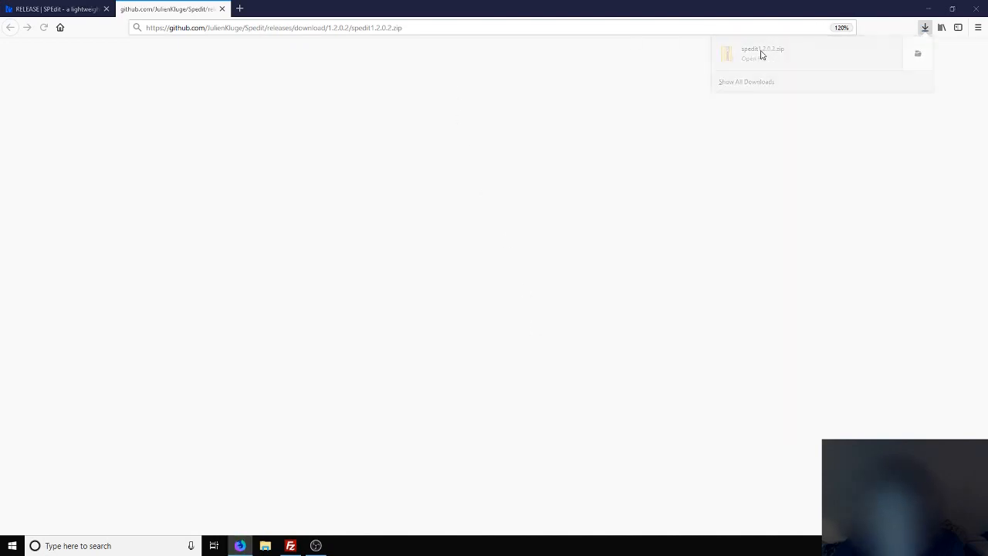
pyautogui.click(763, 53)
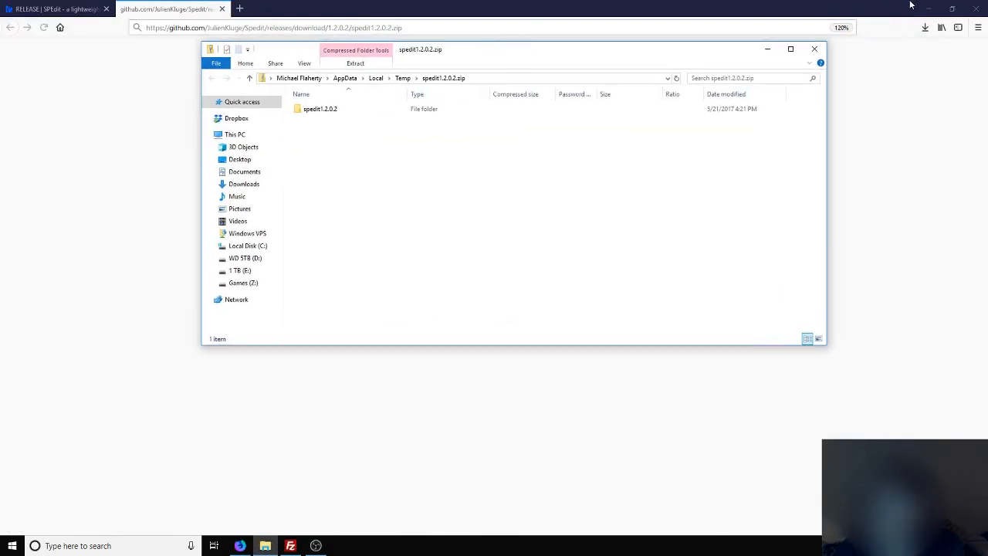
pyautogui.click(402, 77)
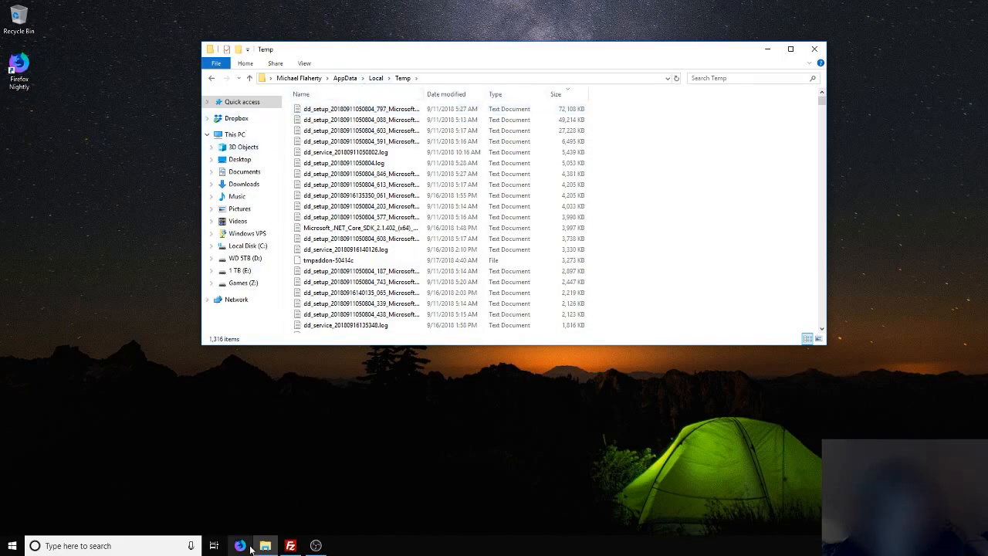
# Back in the thread, download the standalone SPEdit package to the desktop and close Firefox
pyautogui.click(240, 547)
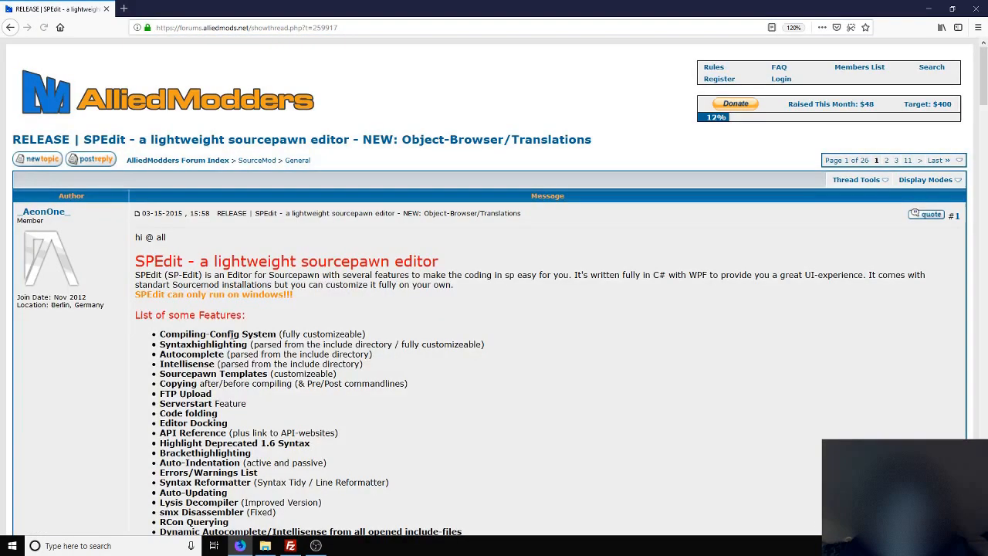
pyautogui.scroll(-3)
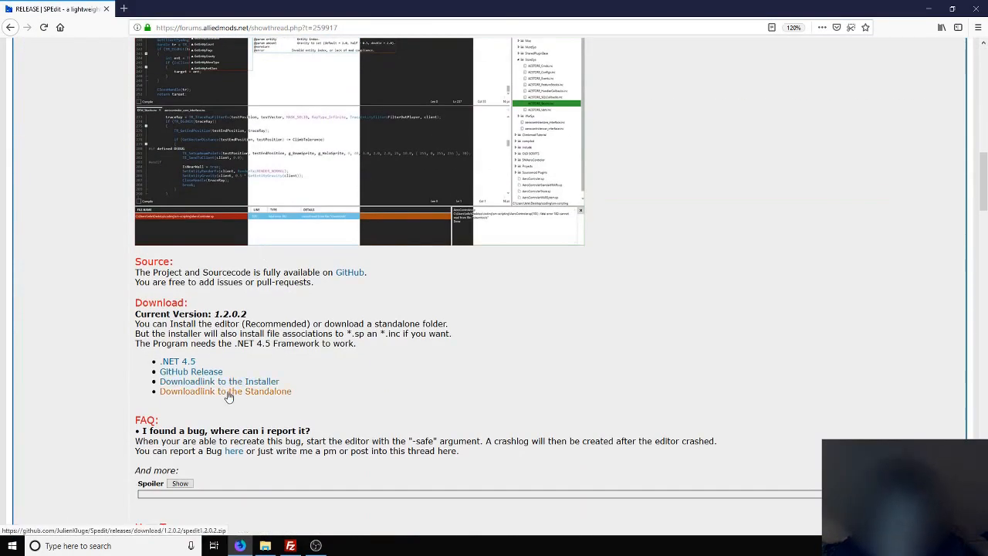
pyautogui.click(226, 391)
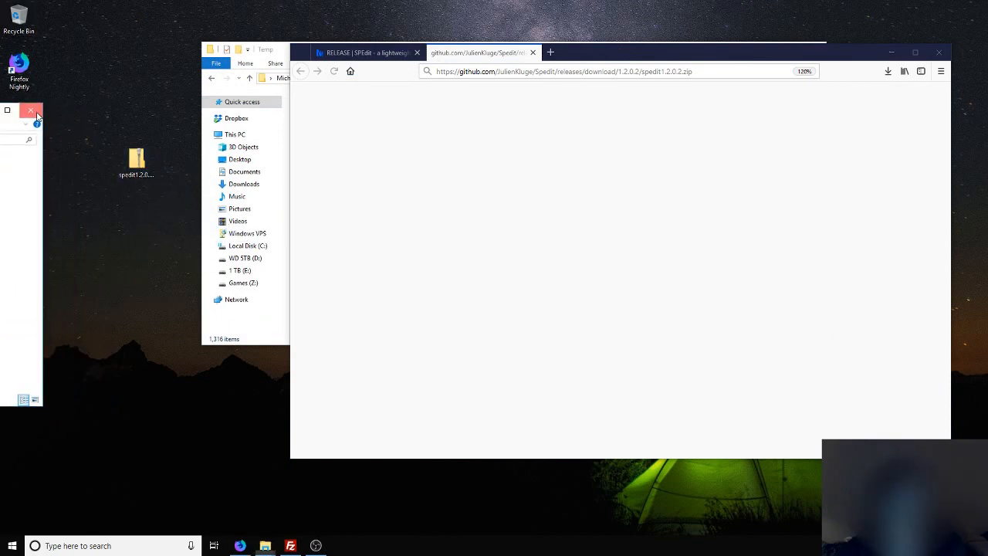
pyautogui.click(939, 52)
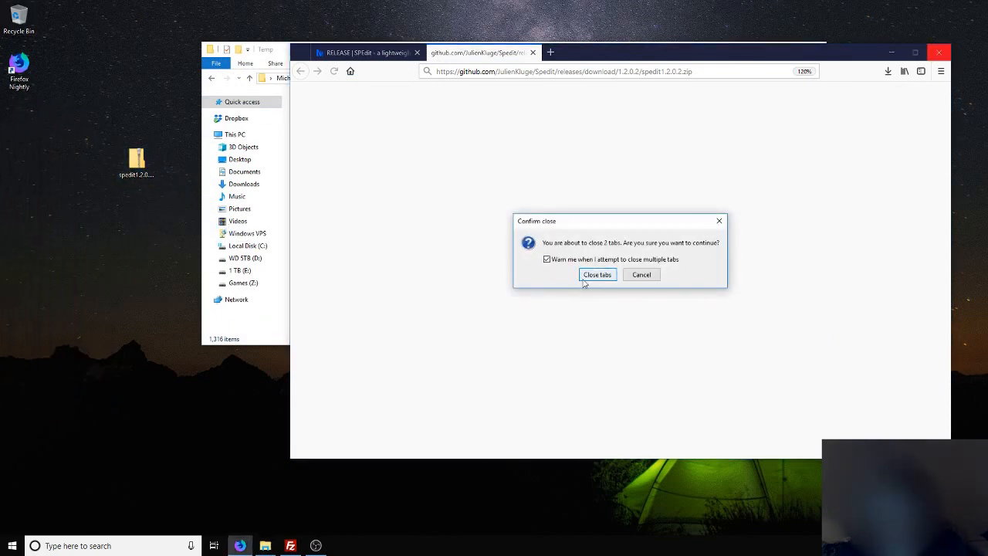
# Confirm closing all tabs and extract the SPEdit archive into a desktop folder
pyautogui.click(596, 275)
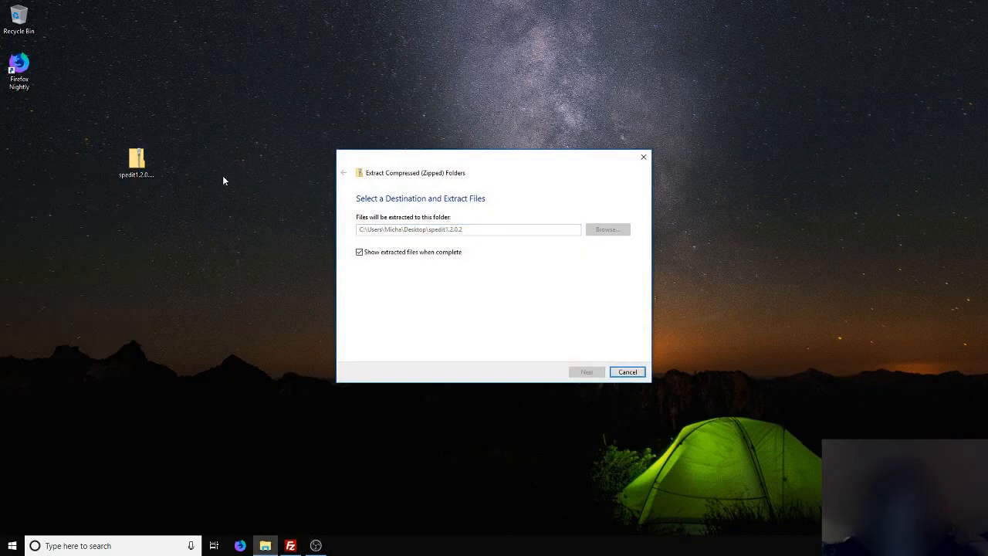
pyautogui.click(587, 370)
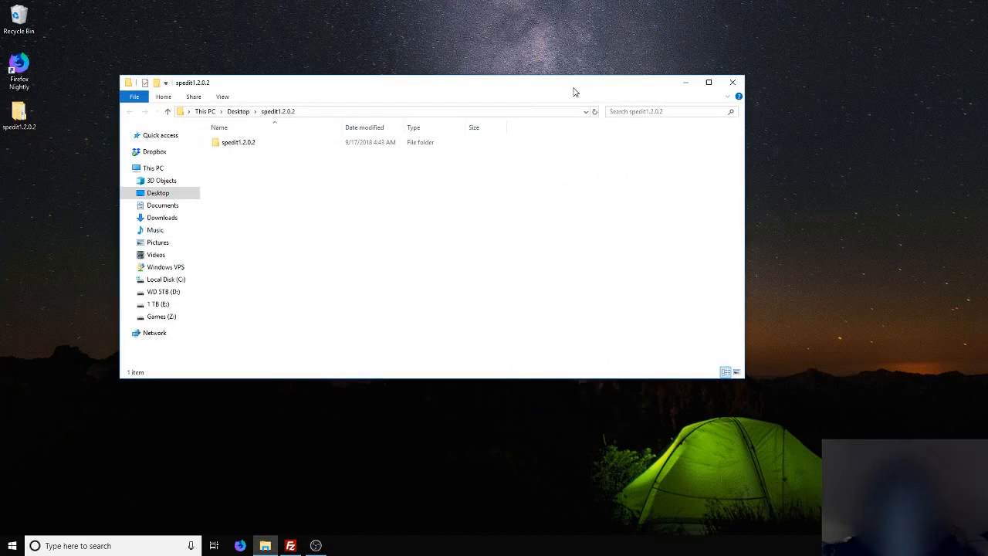
# Open the extracted spedit1.2.0.2 folders and launch Spedit.exe
pyautogui.doubleClick(238, 142)
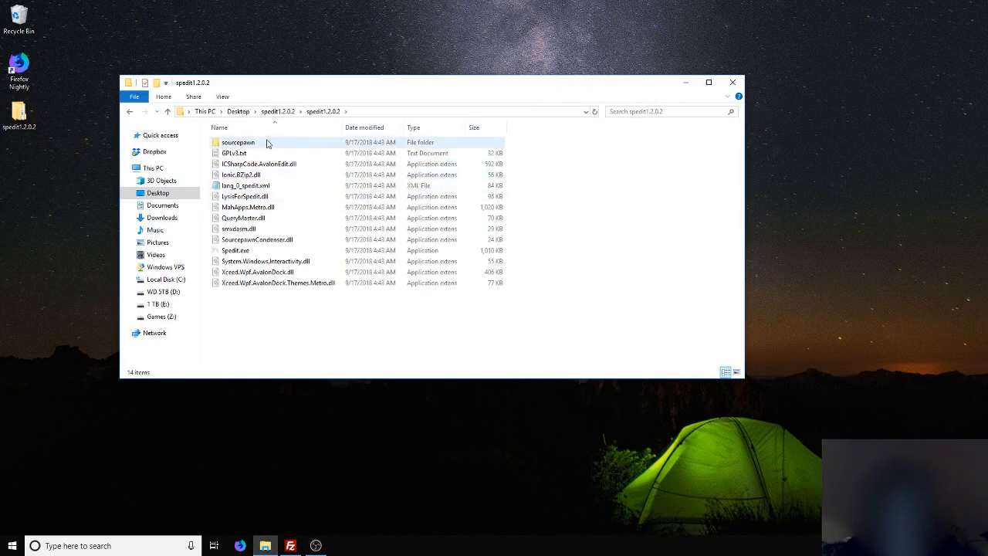
pyautogui.doubleClick(238, 142)
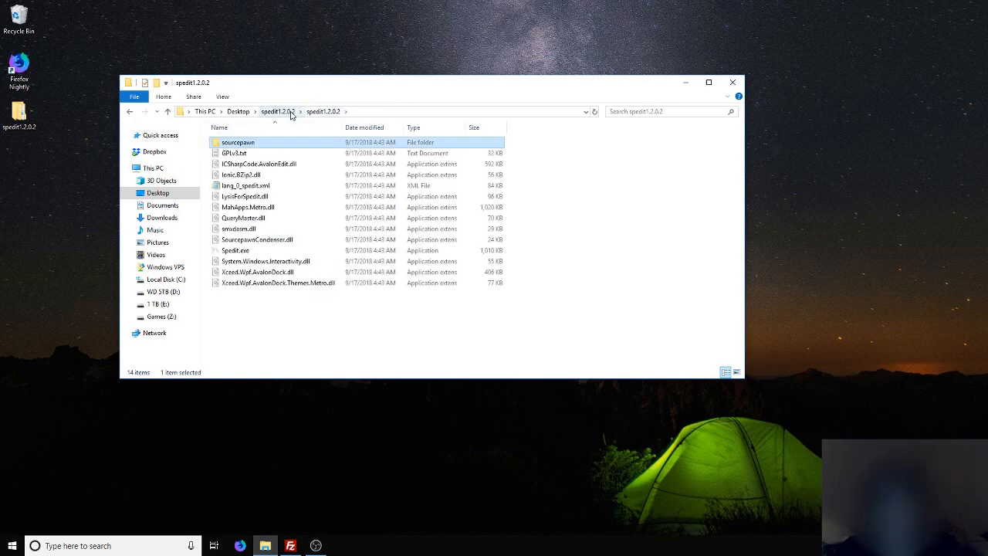
pyautogui.click(235, 250)
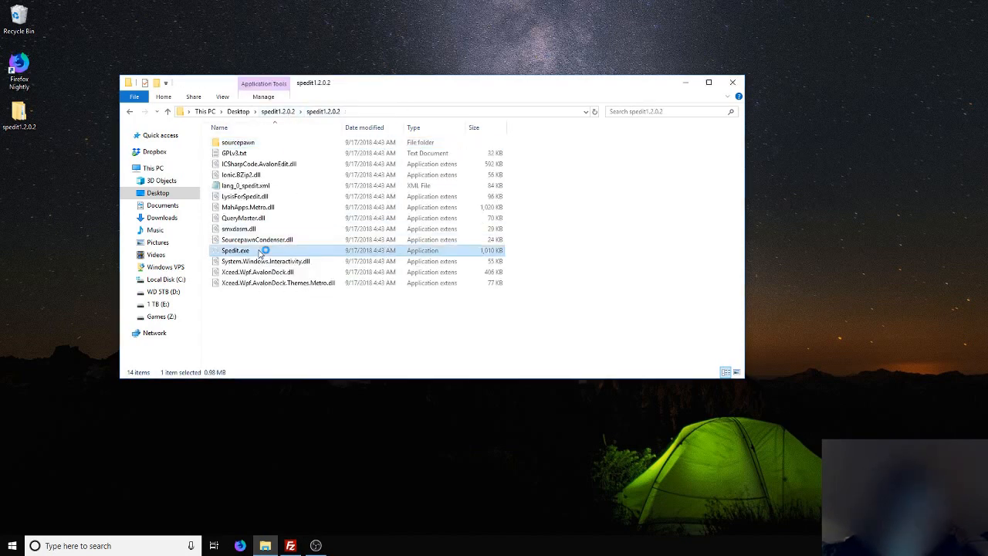
pyautogui.doubleClick(234, 250)
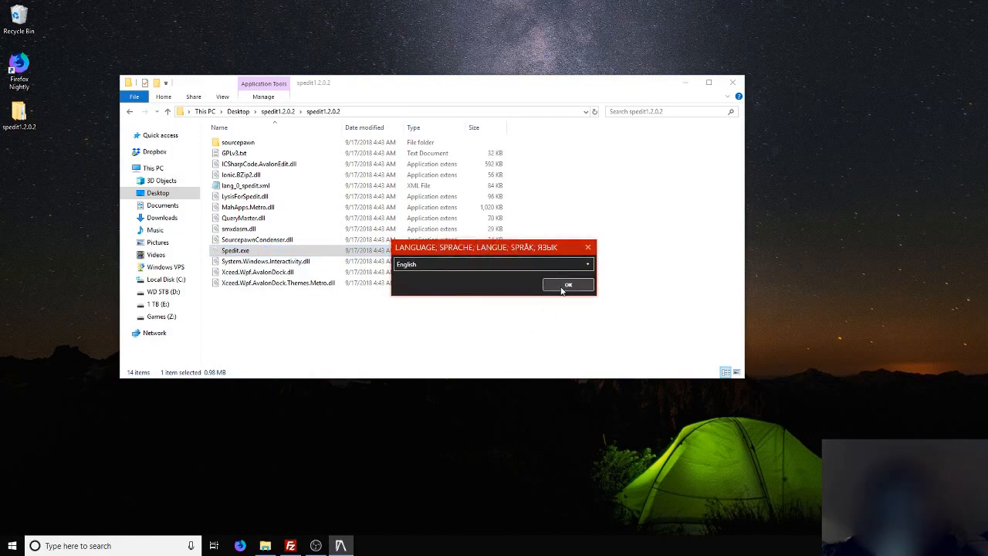
# Accept English, then create myfirstplugin.sp in sourcepawn\scripts from the Sourcepawn Script template
pyautogui.click(568, 284)
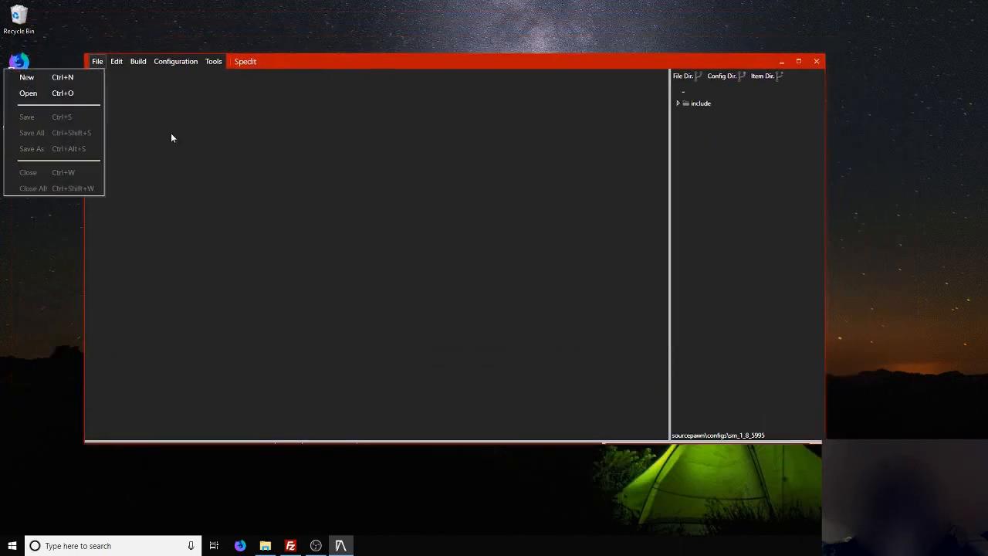
pyautogui.moveTo(28, 77)
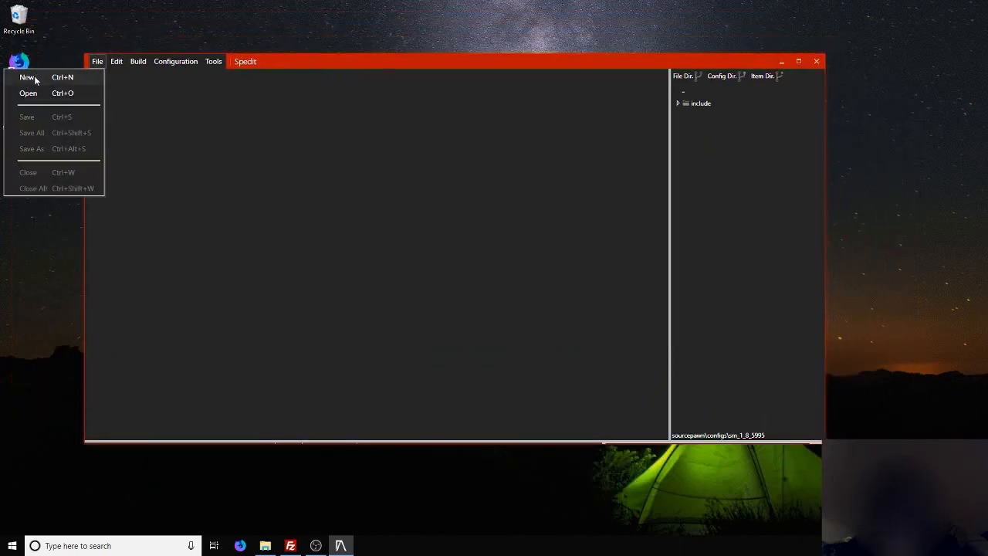
pyautogui.click(28, 77)
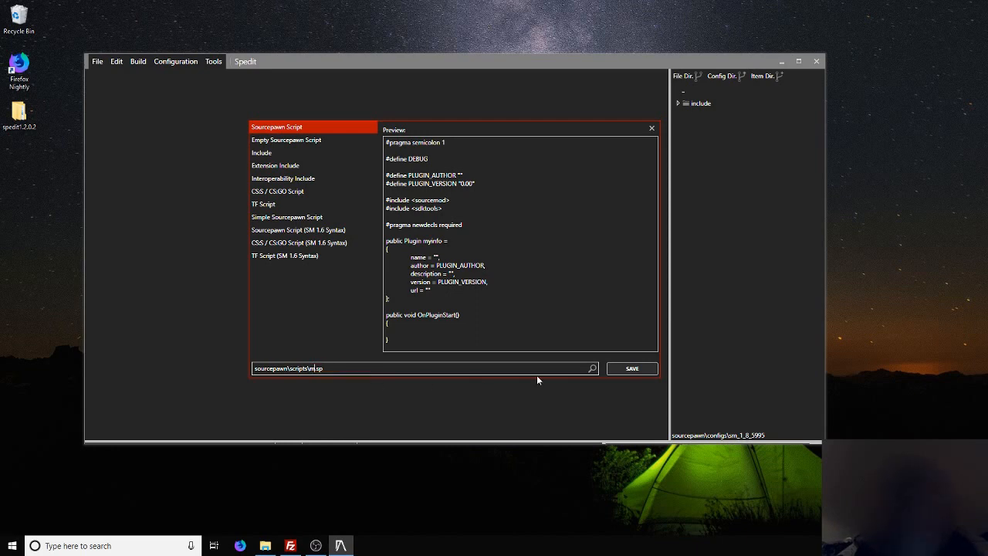
pyautogui.write('yfirstplugin')
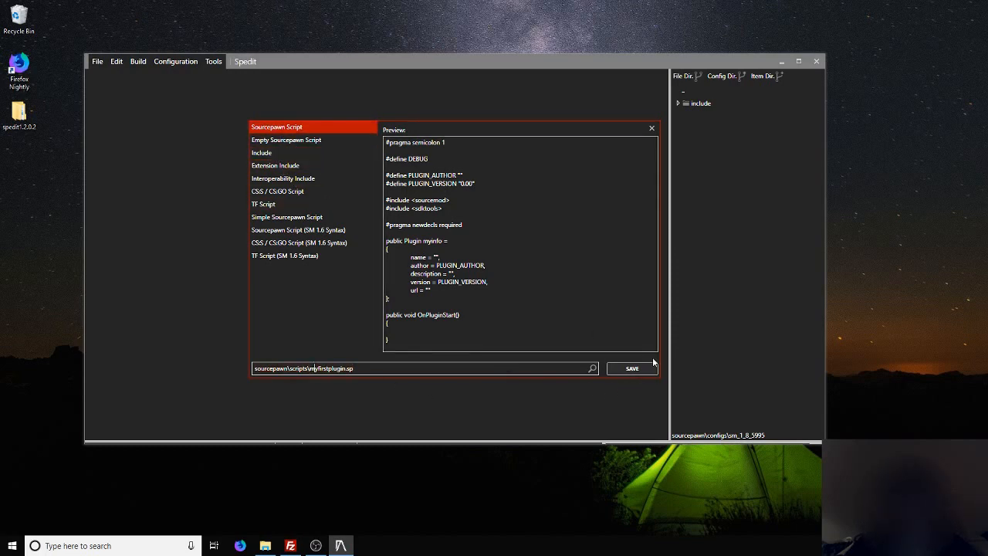
pyautogui.click(630, 368)
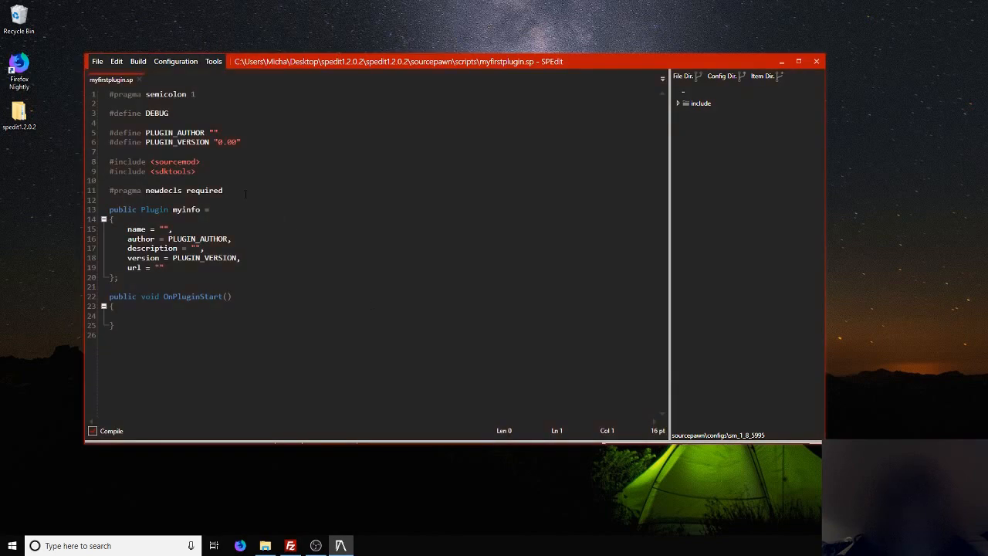
# Delete the #pragma semicolon and #define DEBUG, author and version lines
pyautogui.click(197, 170)
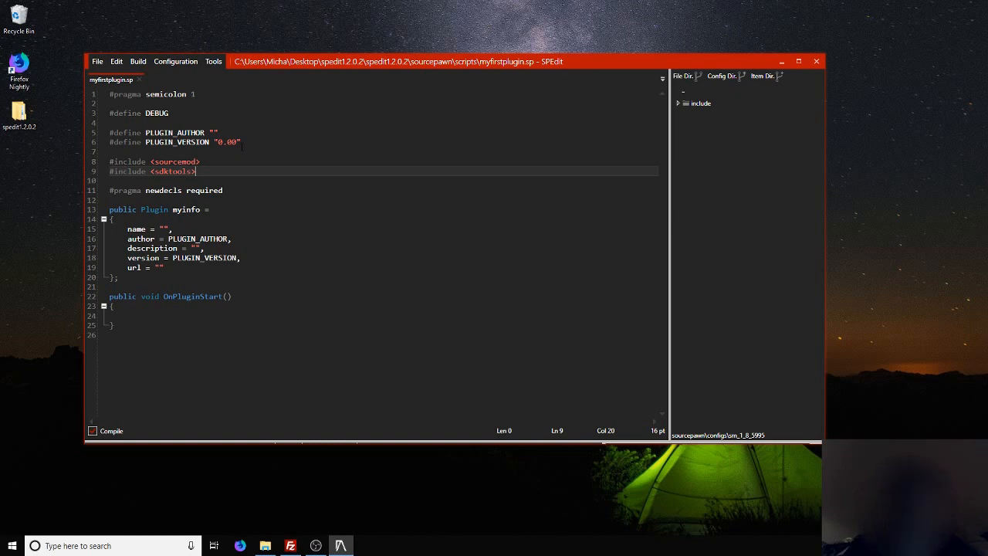
pyautogui.moveTo(325, 28)
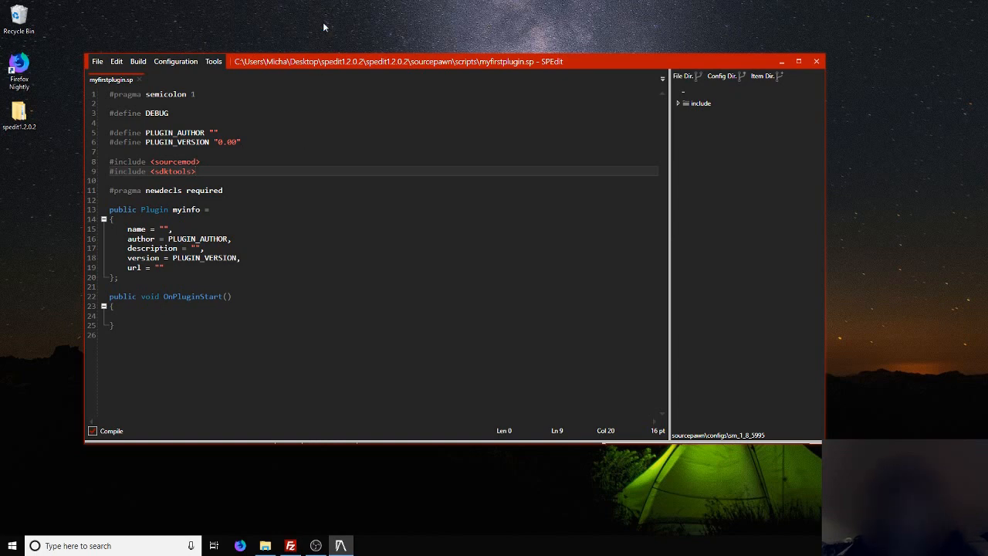
pyautogui.moveTo(309, 43)
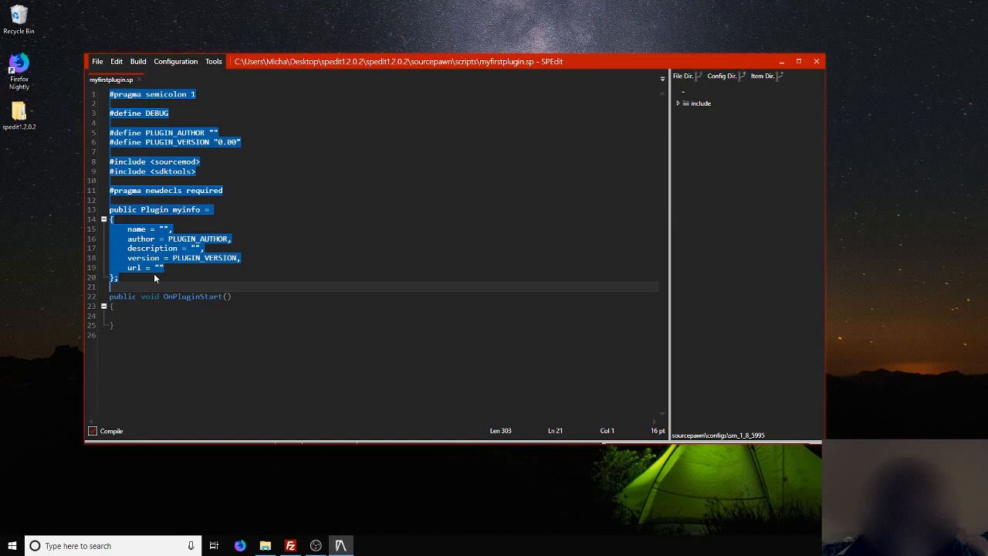
pyautogui.doubleClick(187, 211)
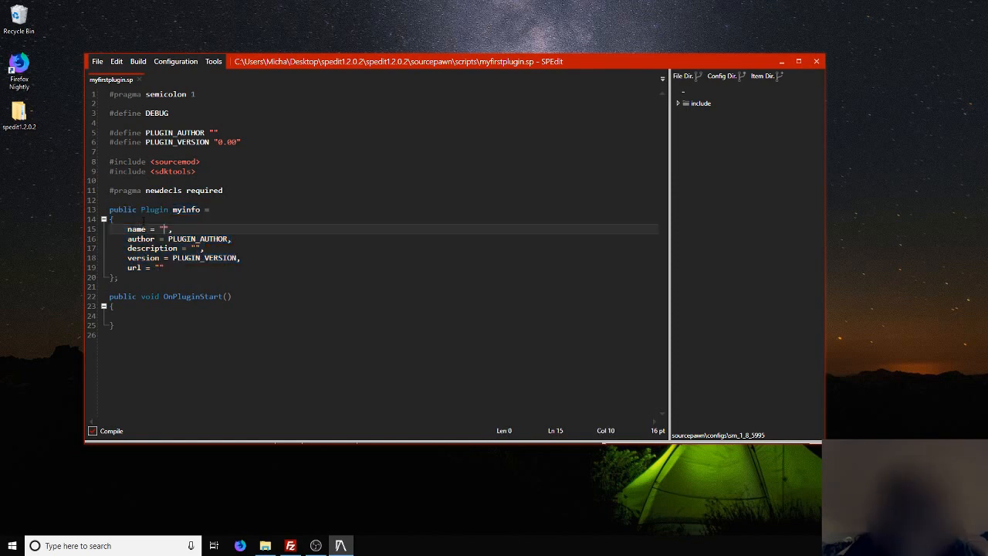
pyautogui.doubleClick(136, 228)
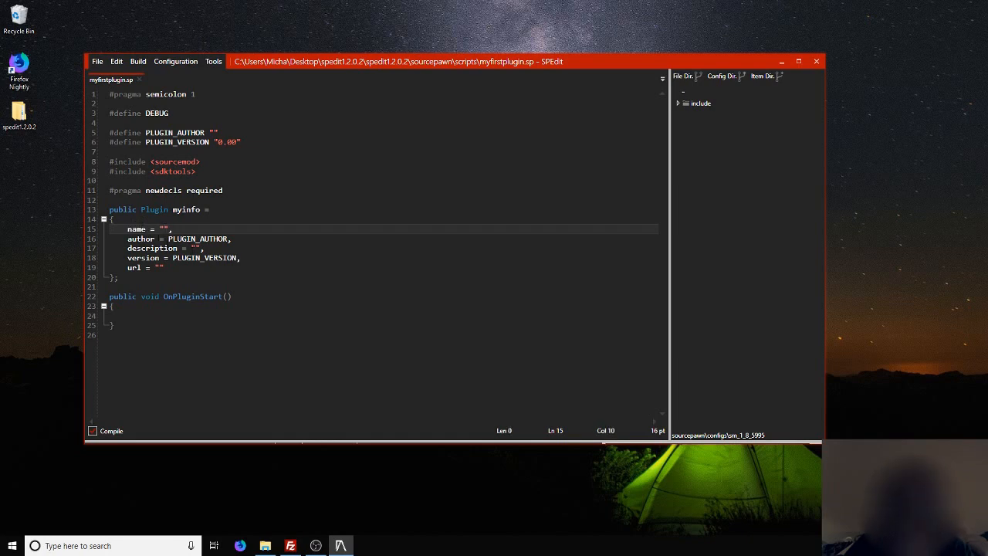
# Empty the PLUGIN_AUTHOR and PLUGIN_VERSION values in myinfo
pyautogui.doubleClick(195, 238)
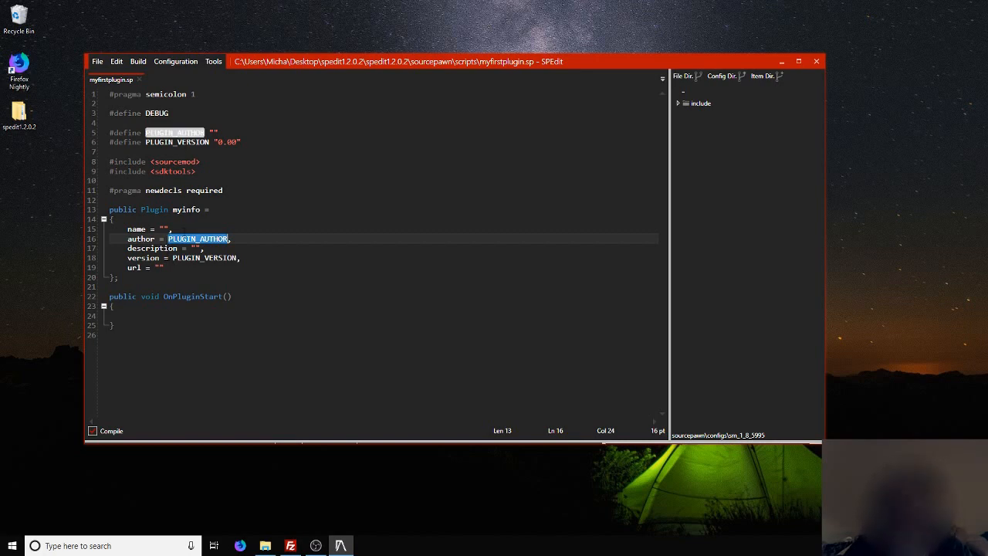
pyautogui.doubleClick(204, 256)
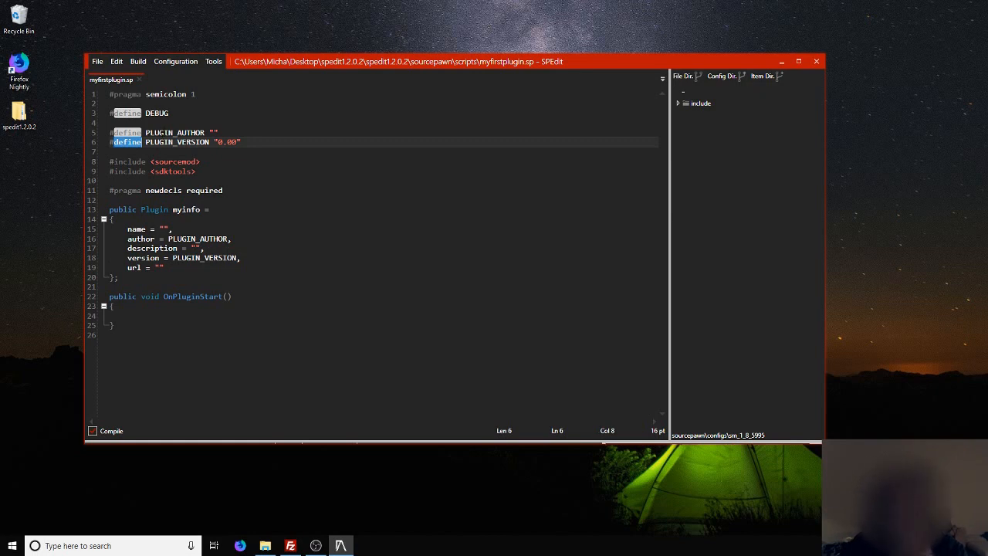
pyautogui.press('Delete')
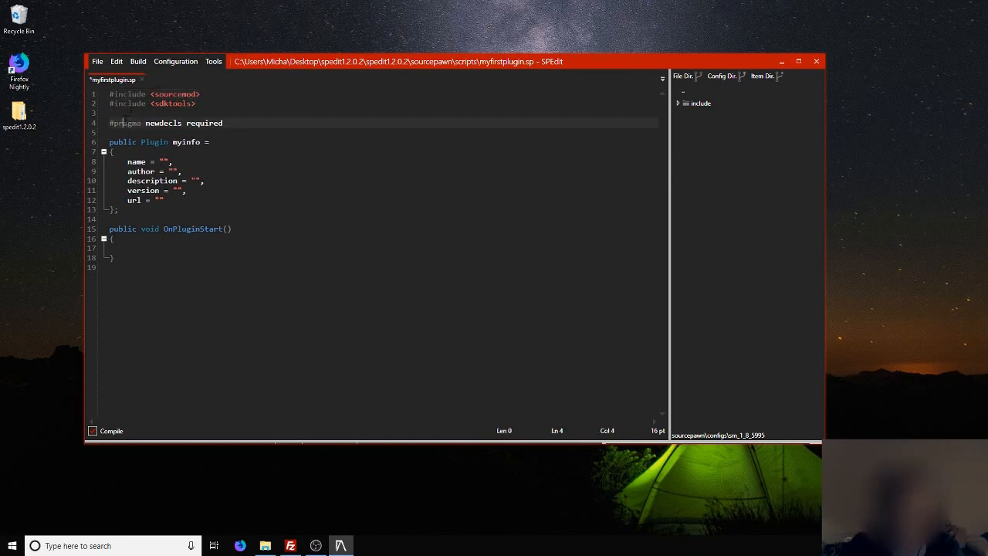
# Add #pragma semicolon 1 on the blank line above #pragma newdecls required
pyautogui.write('#pragma semicolon 1')
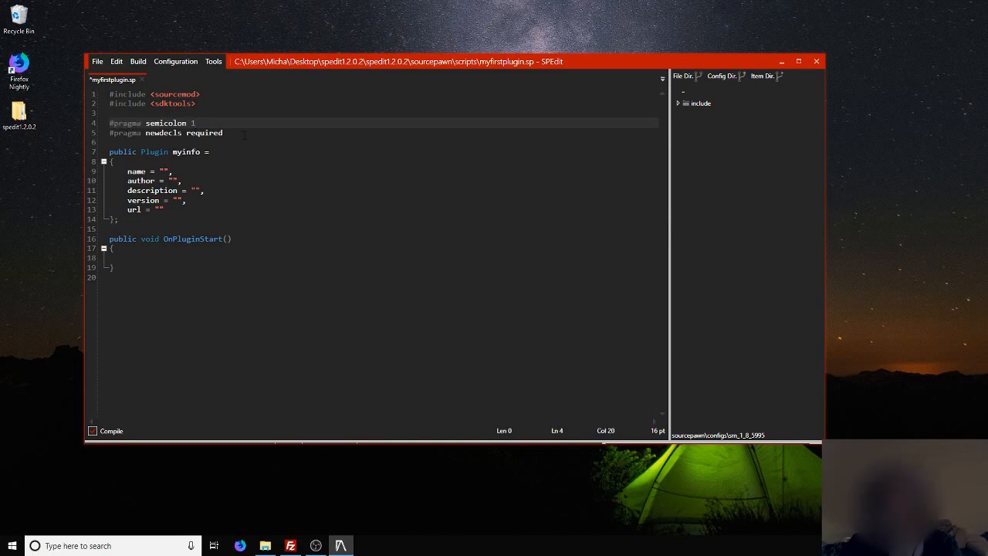
pyautogui.click(112, 94)
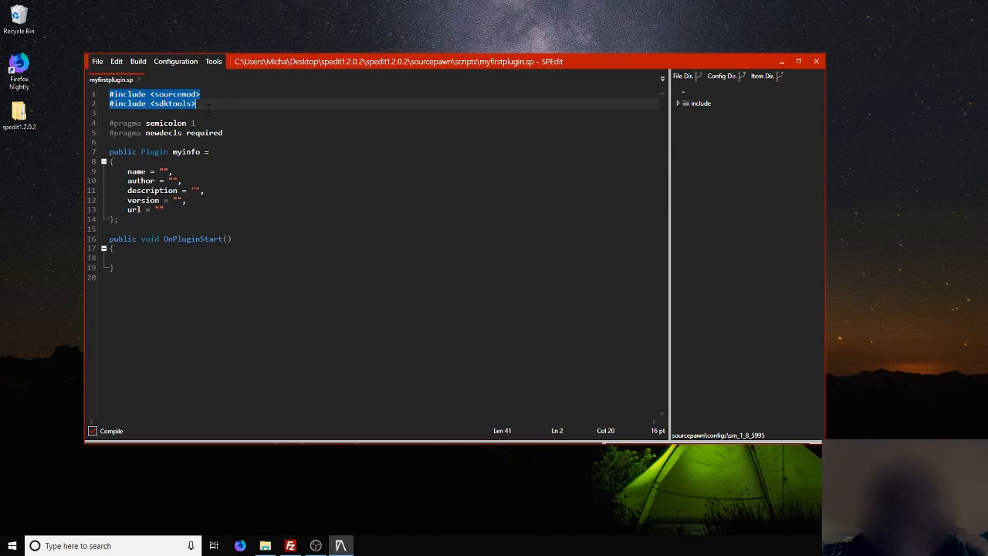
pyautogui.click(111, 94)
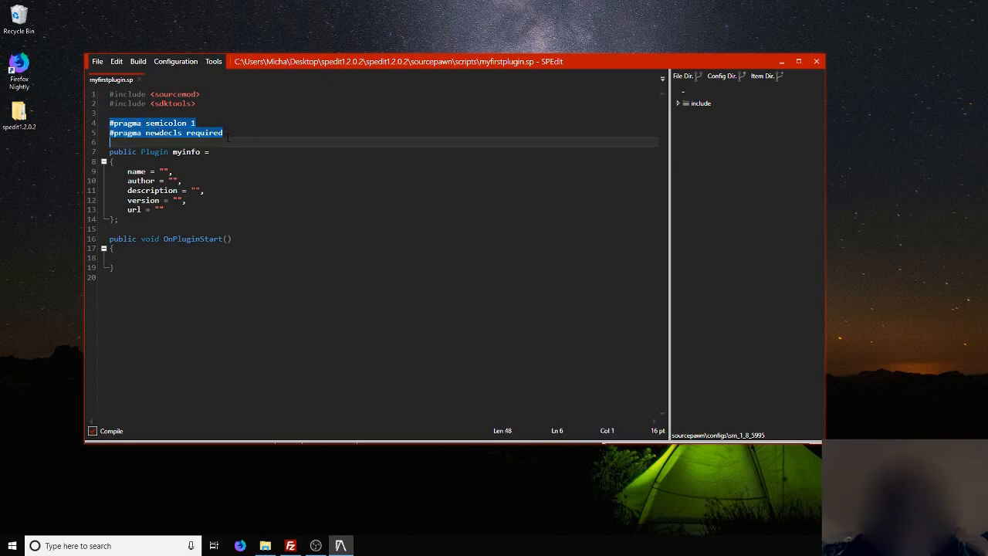
pyautogui.click(224, 133)
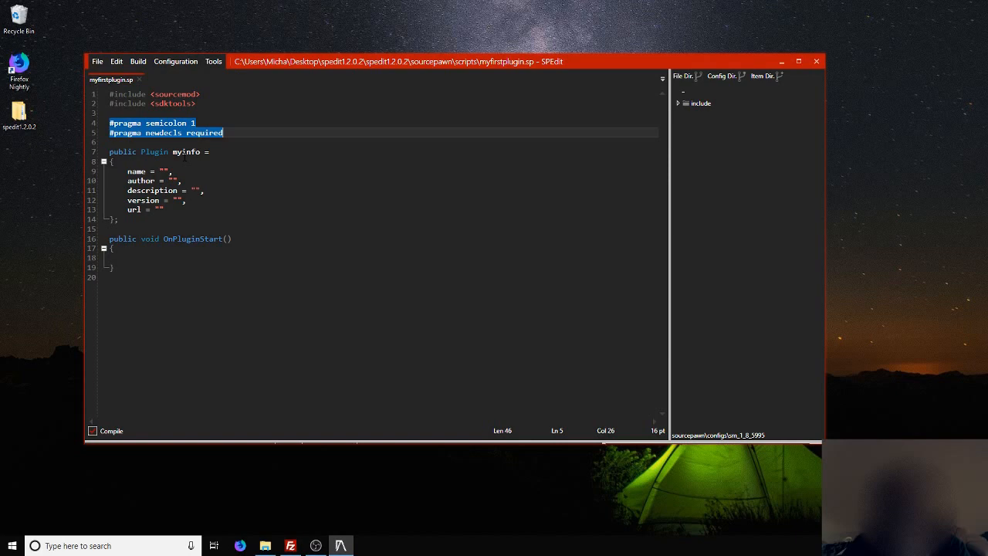
pyautogui.moveTo(156, 123)
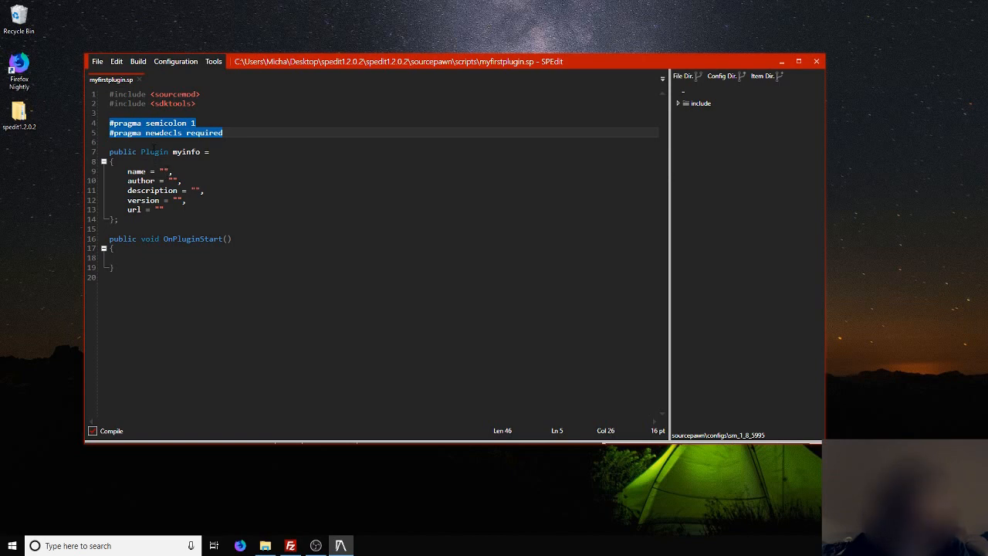
pyautogui.doubleClick(187, 151)
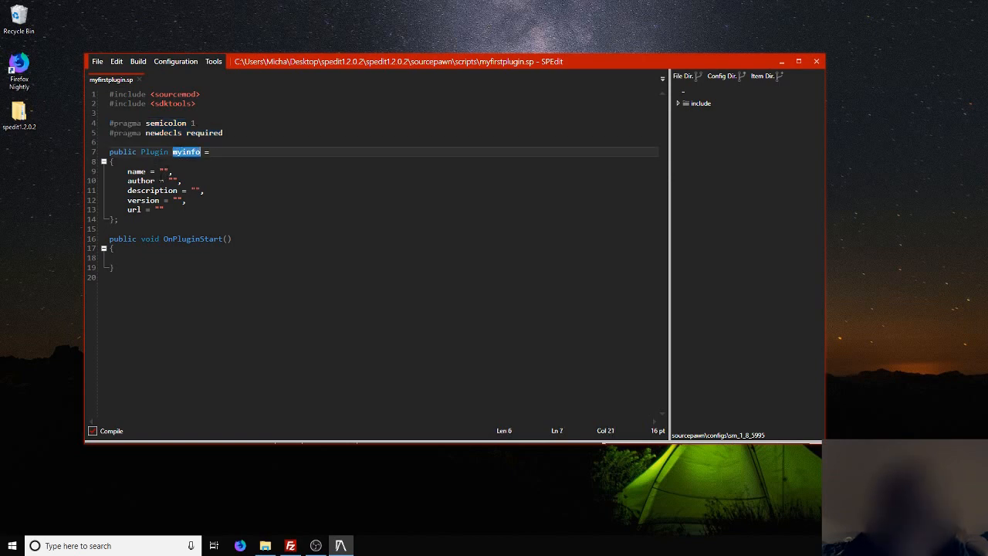
# Fill myinfo name 'My First Plugin', author 'You' and description 'Prints to server "hello world"'
pyautogui.click(163, 171)
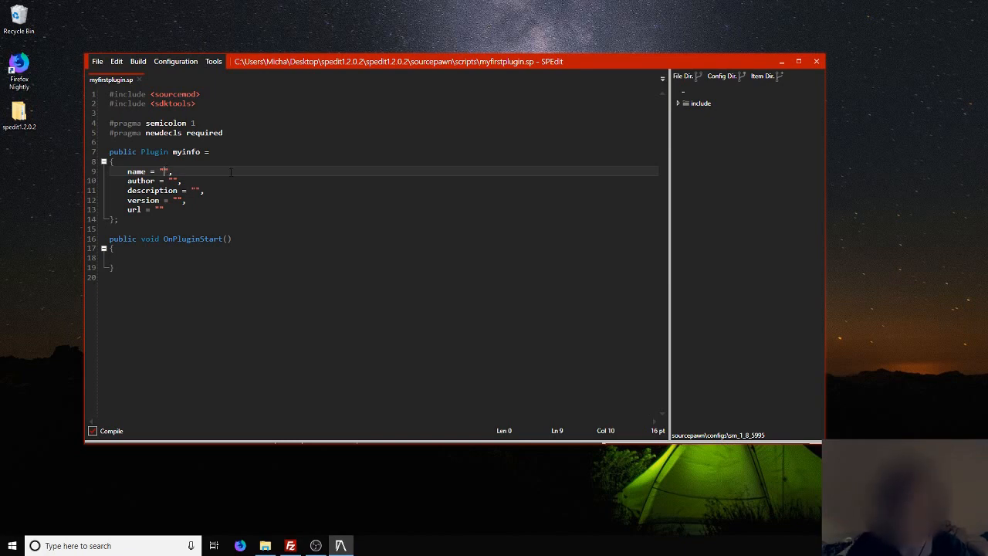
pyautogui.write('My First Plugin')
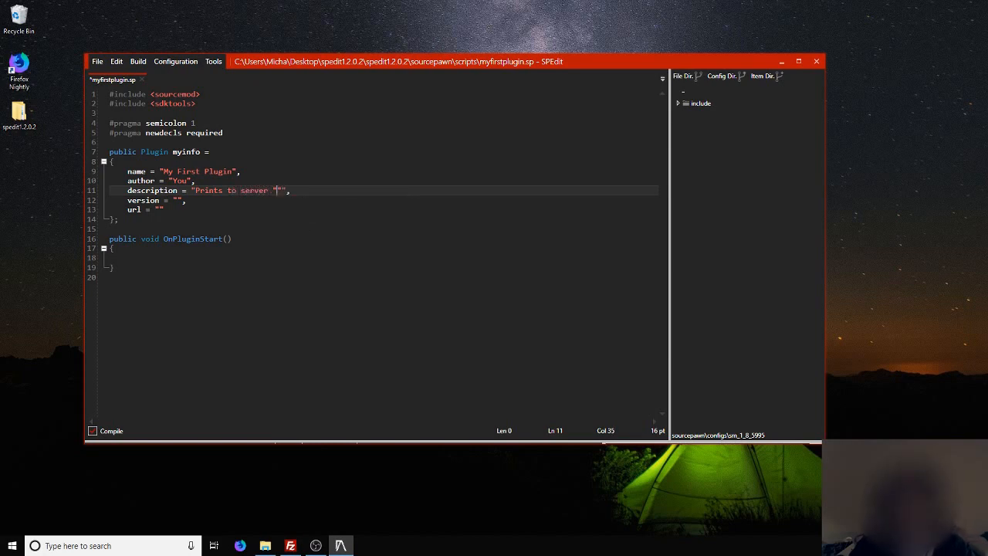
pyautogui.write('H')
pyautogui.click(383, 208)
pyautogui.write('a')
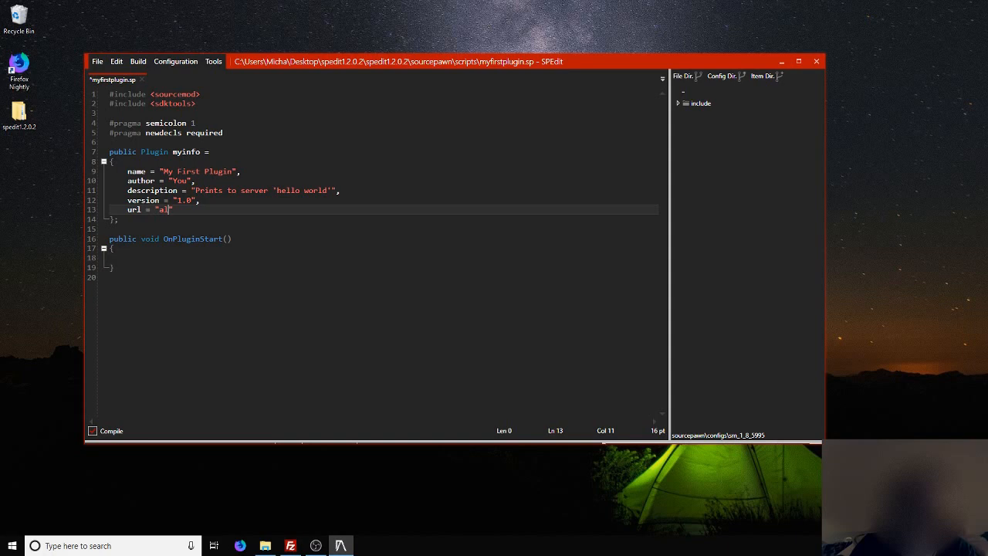
# Set myinfo version to 1.0 and url to forums.alliedmods.net, fixing the mistyped url
pyautogui.write('lliedmodder.')
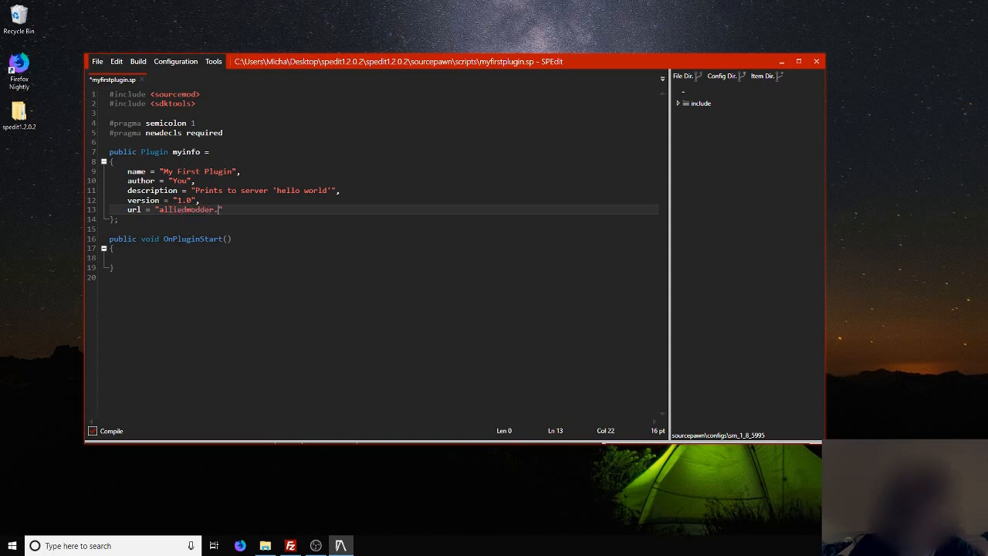
pyautogui.press('Backspace')
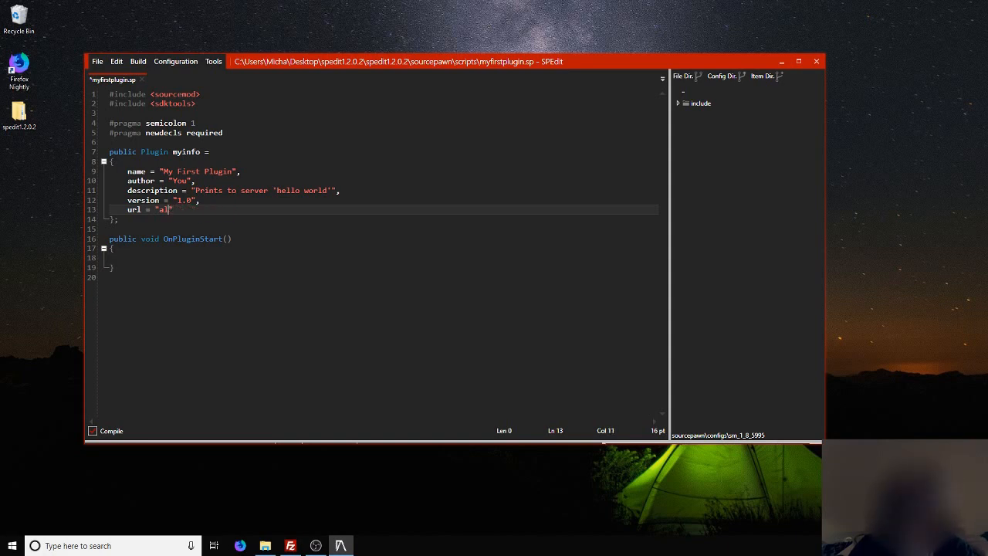
pyautogui.write('forums.alliedmods.net')
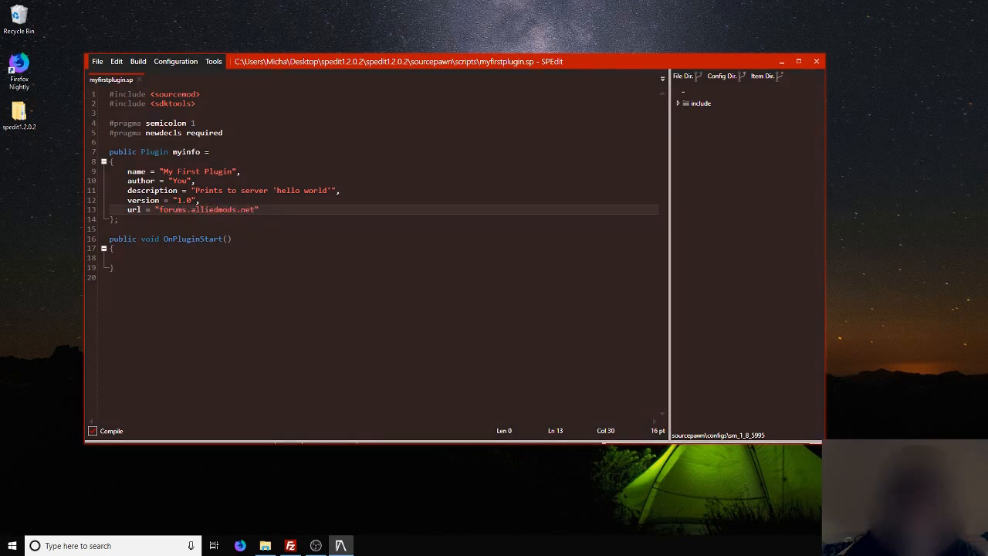
pyautogui.click(154, 258)
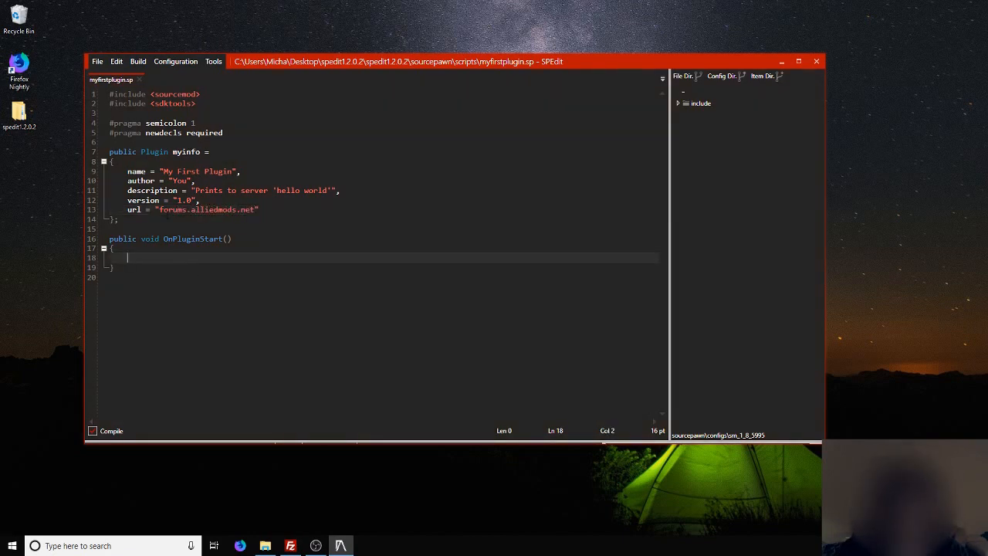
pyautogui.doubleClick(207, 210)
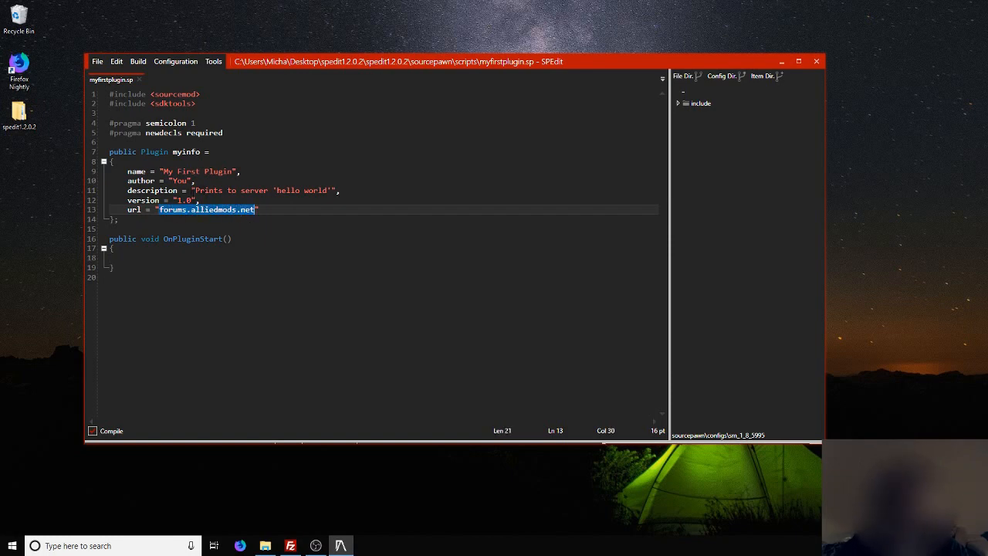
pyautogui.click(275, 191)
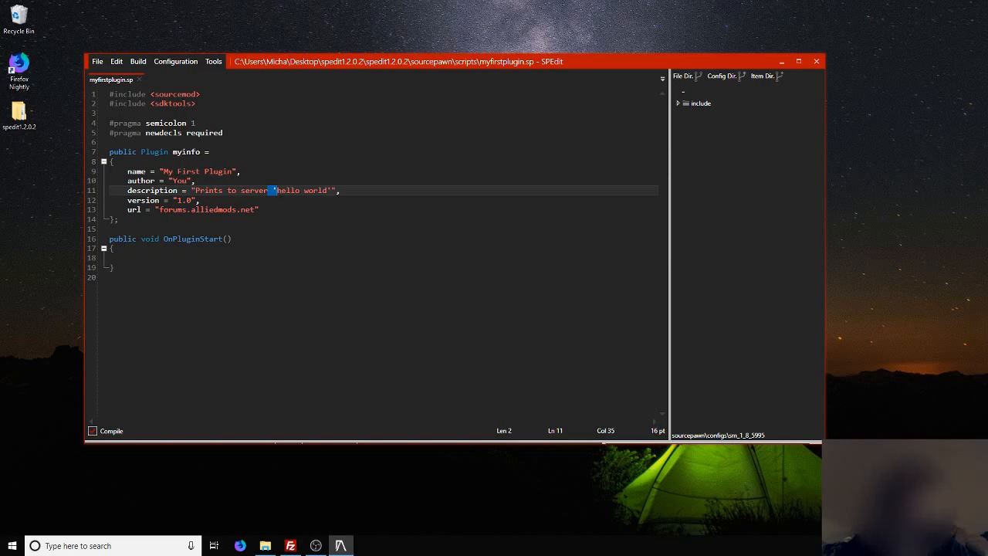
pyautogui.click(126, 258)
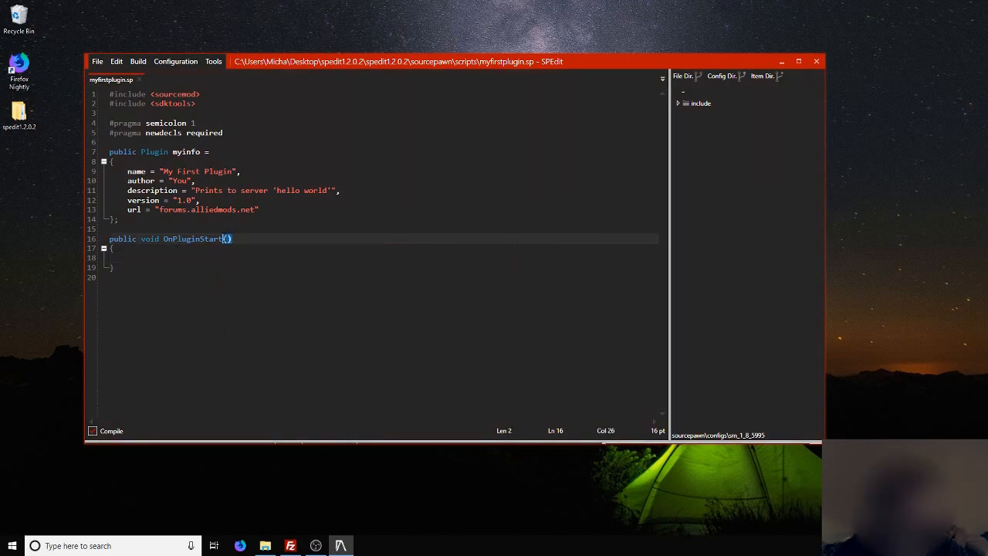
pyautogui.moveTo(311, 244)
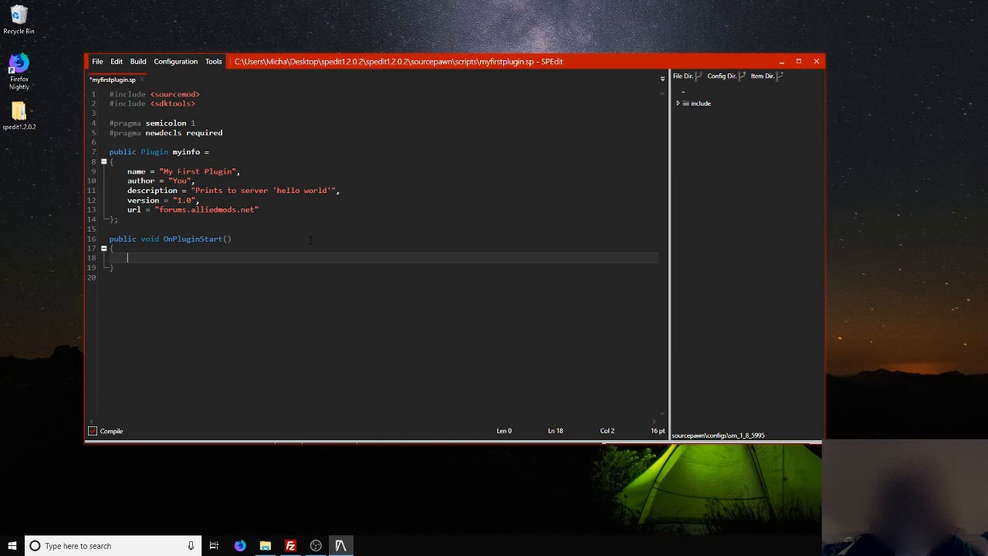
pyautogui.press('ctrl+s')
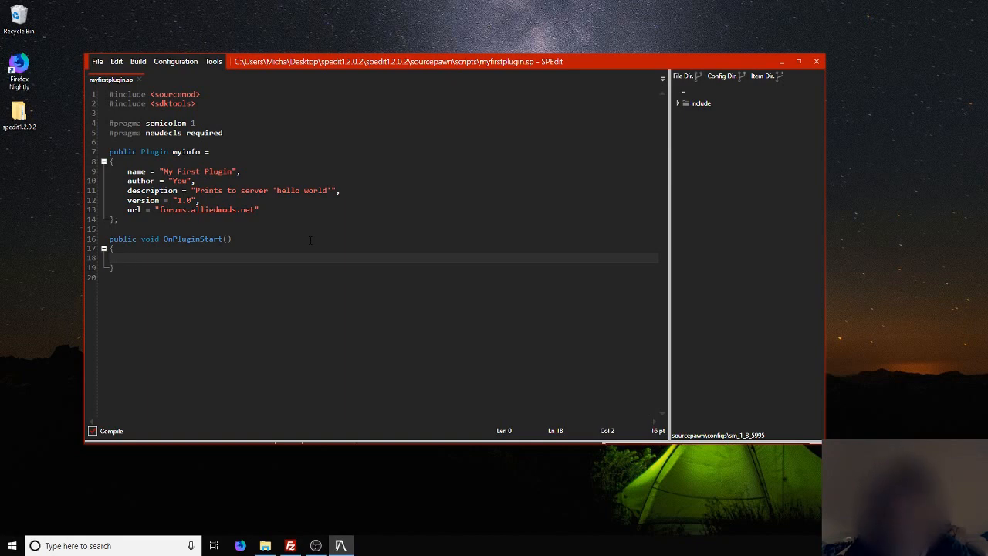
pyautogui.click(127, 258)
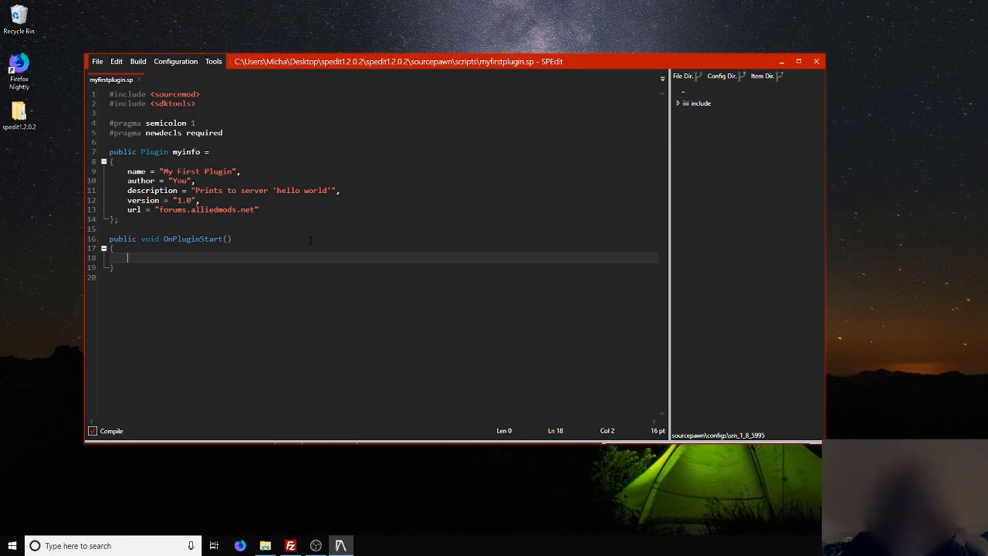
# Append a '// forward' comment after the OnPluginStart() declaration
pyautogui.click(156, 238)
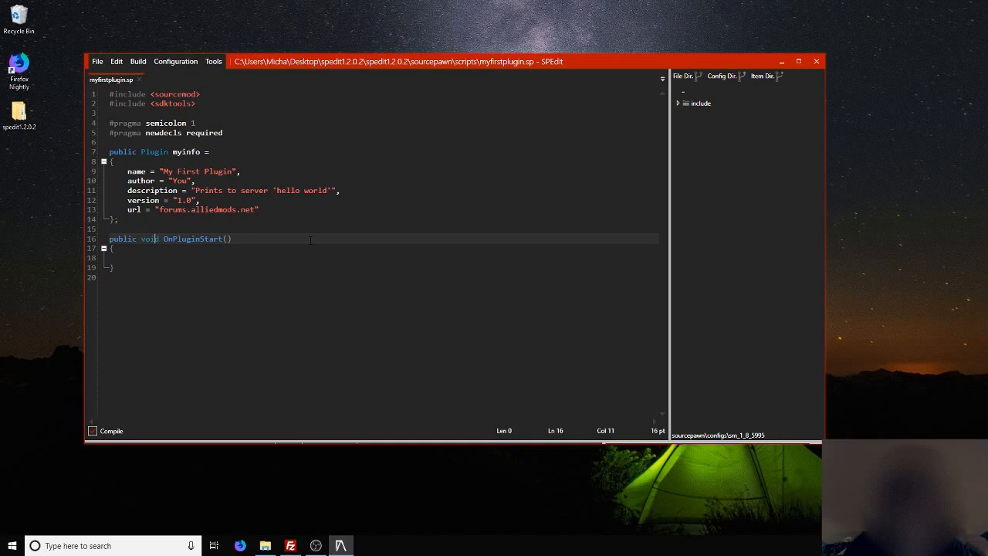
pyautogui.write('// forwar')
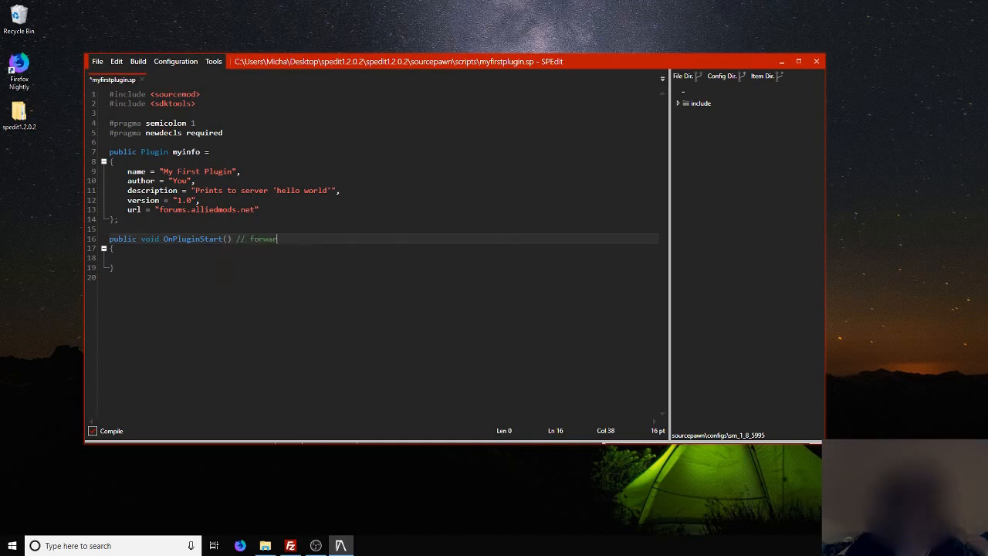
pyautogui.write('d')
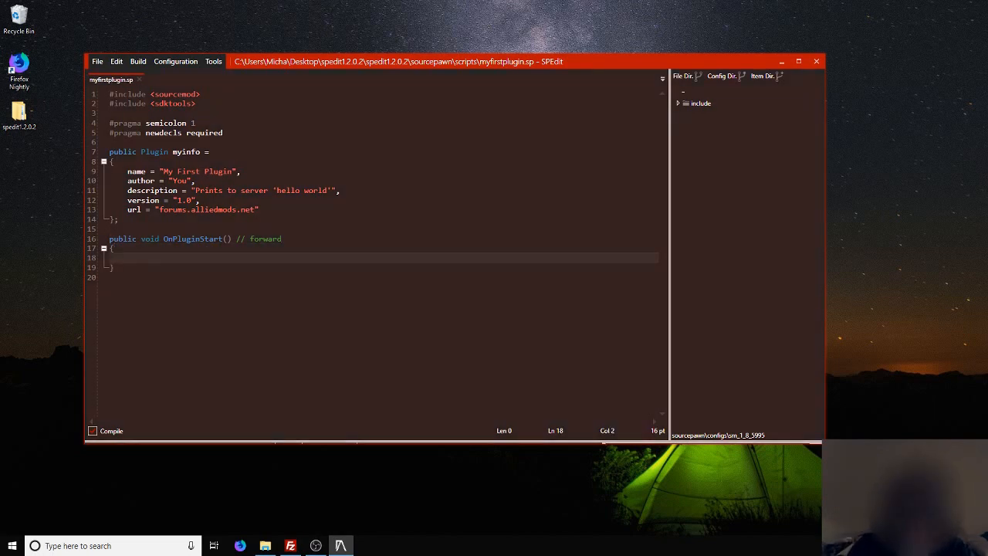
# Add PrintToServer("hello world"); inside the OnPluginStart braces
pyautogui.write('PrintToServer("");')
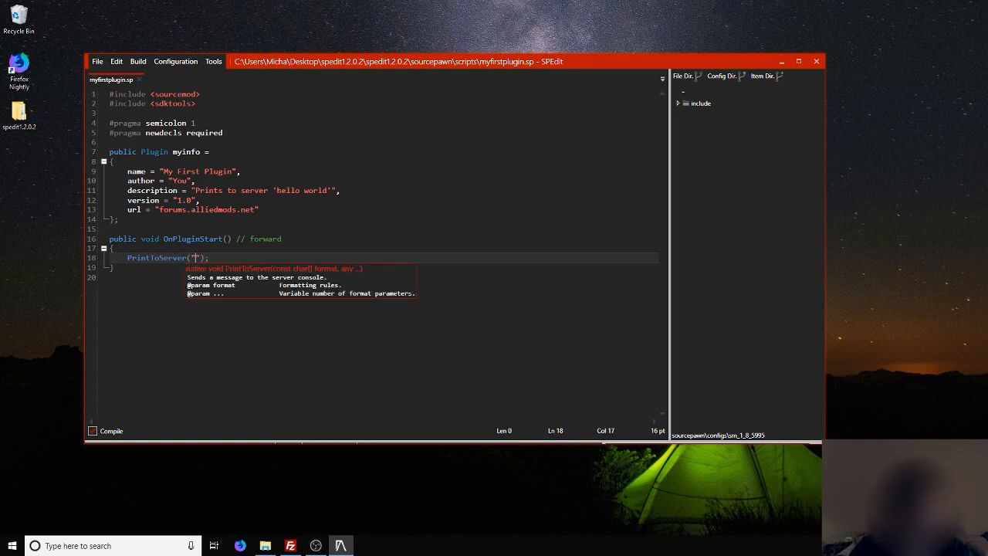
pyautogui.write('hello world')
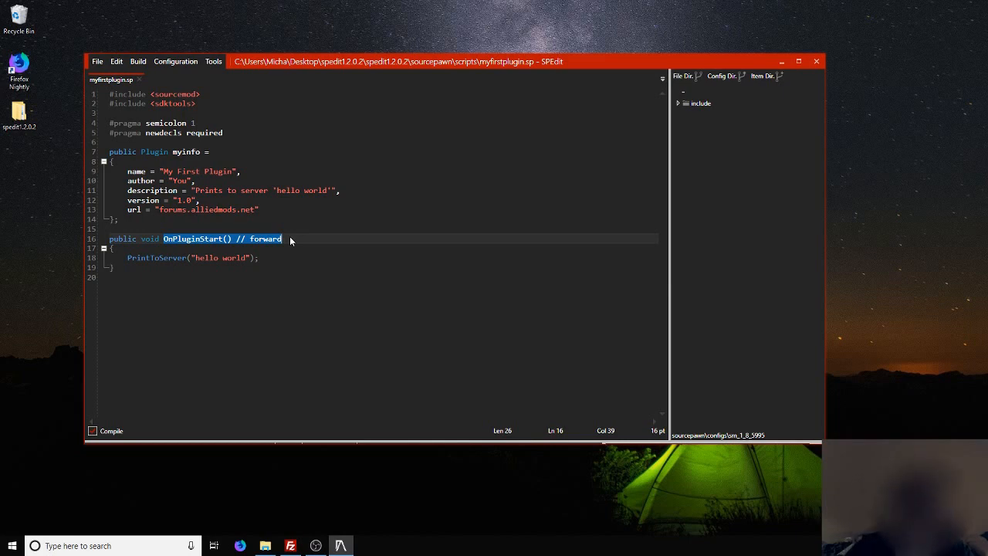
# Add a '// native' comment after the PrintToServer statement and save the file
pyautogui.doubleClick(156, 257)
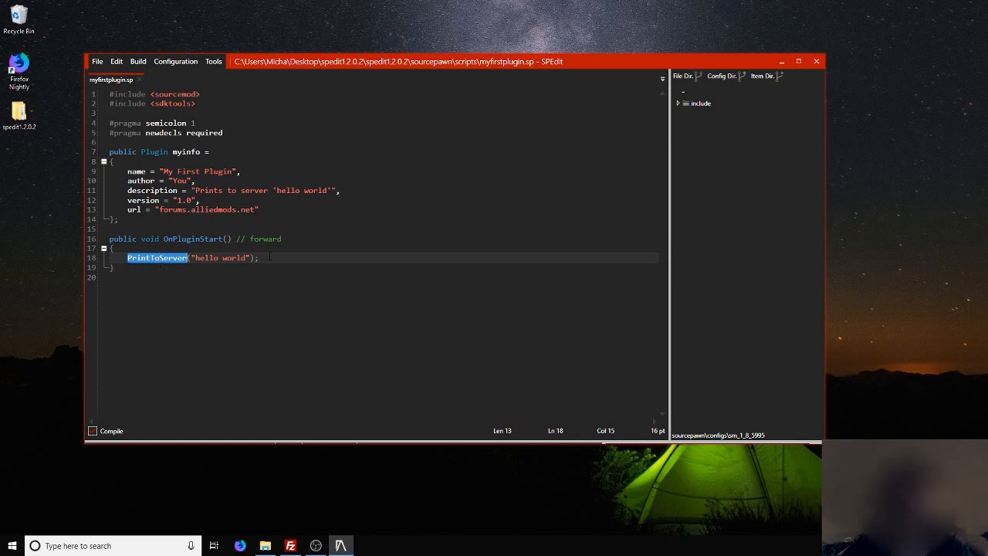
pyautogui.write('// native')
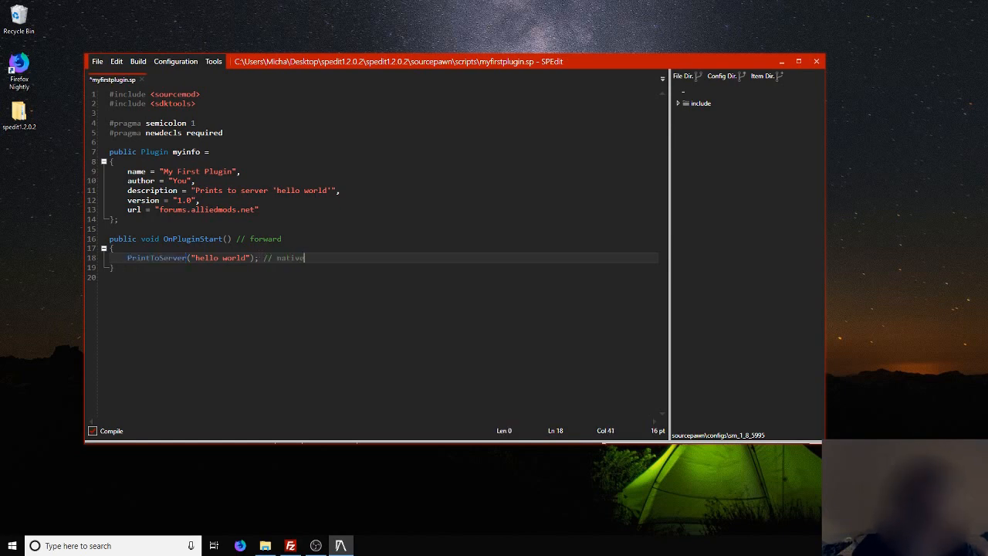
pyautogui.press('ctrl+s')
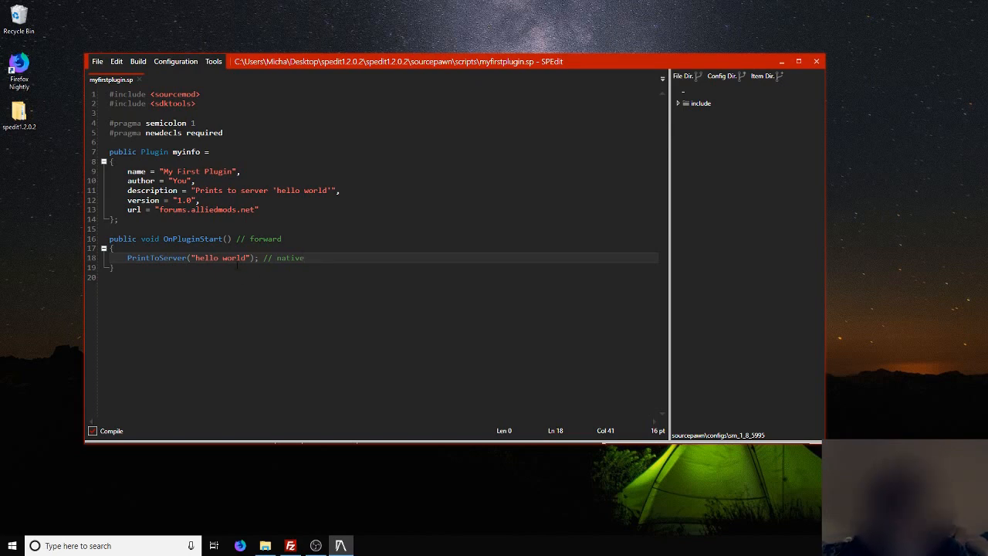
# Review the PrintToServer statement up to its ending semicolon
pyautogui.click(193, 256)
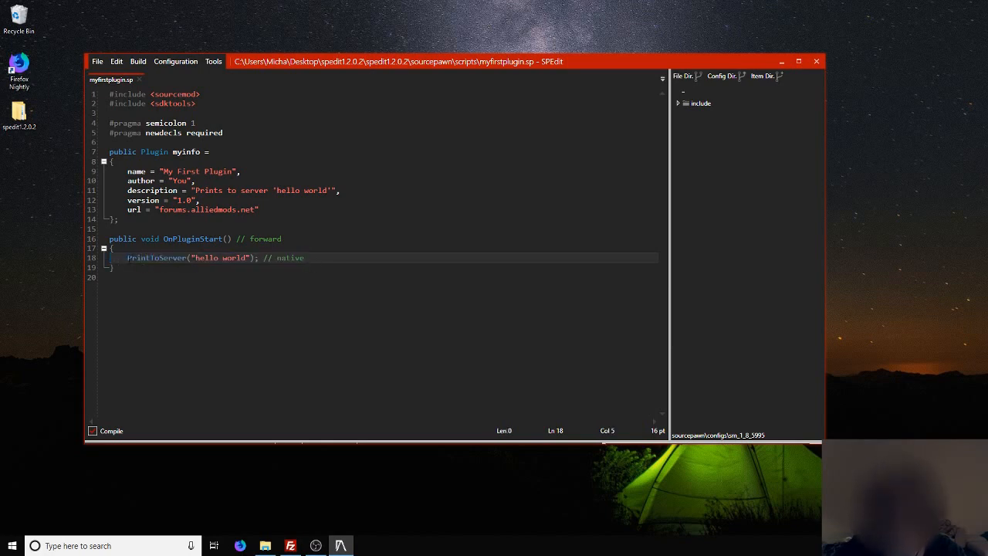
pyautogui.doubleClick(156, 257)
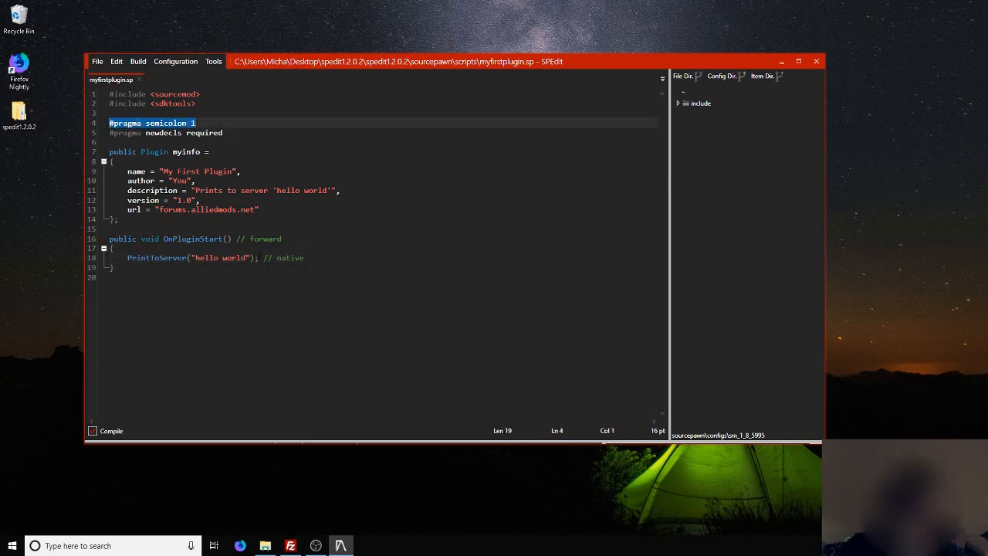
pyautogui.click(255, 256)
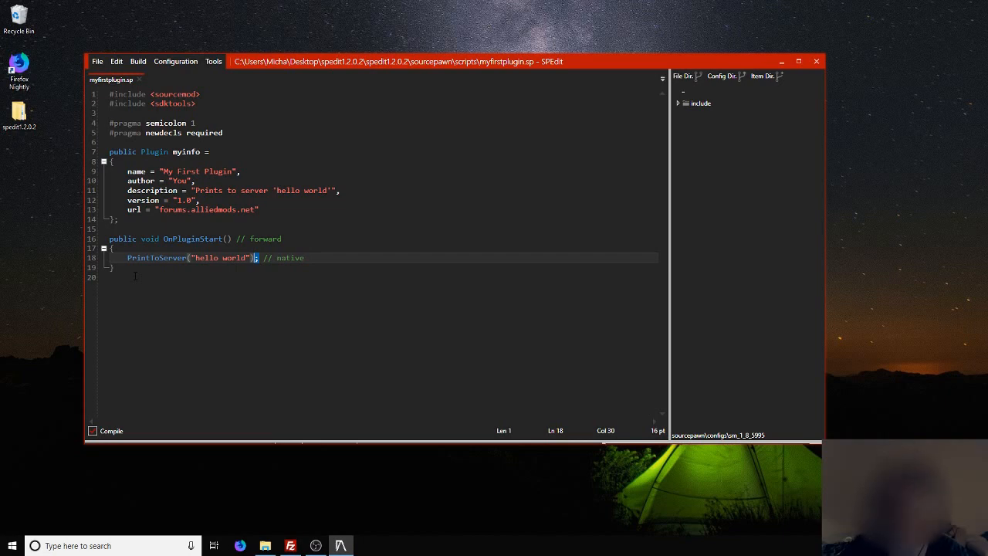
pyautogui.click(172, 124)
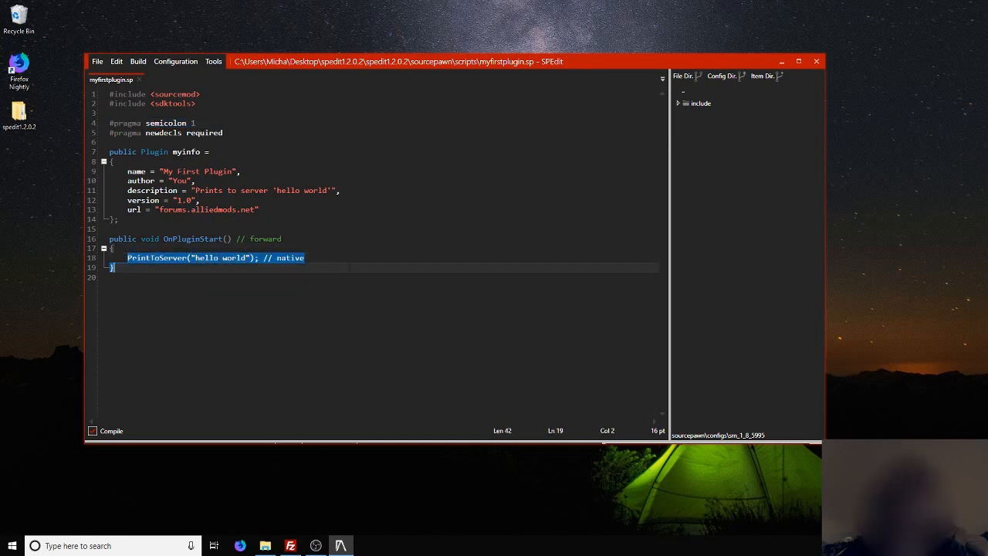
pyautogui.click(138, 61)
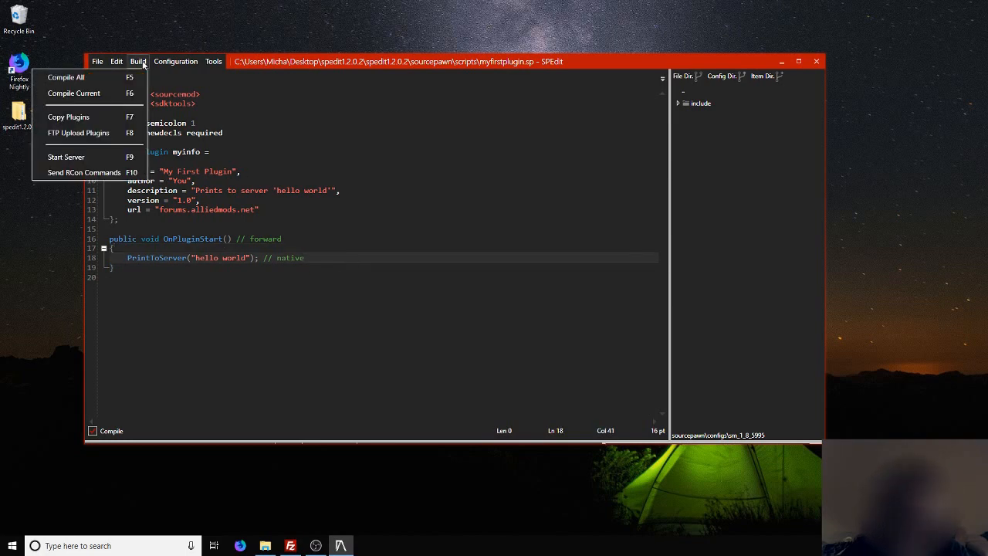
# Compile the current plugin so myfirstplugin.sp reports Done, then switch to File Explorer
pyautogui.click(74, 93)
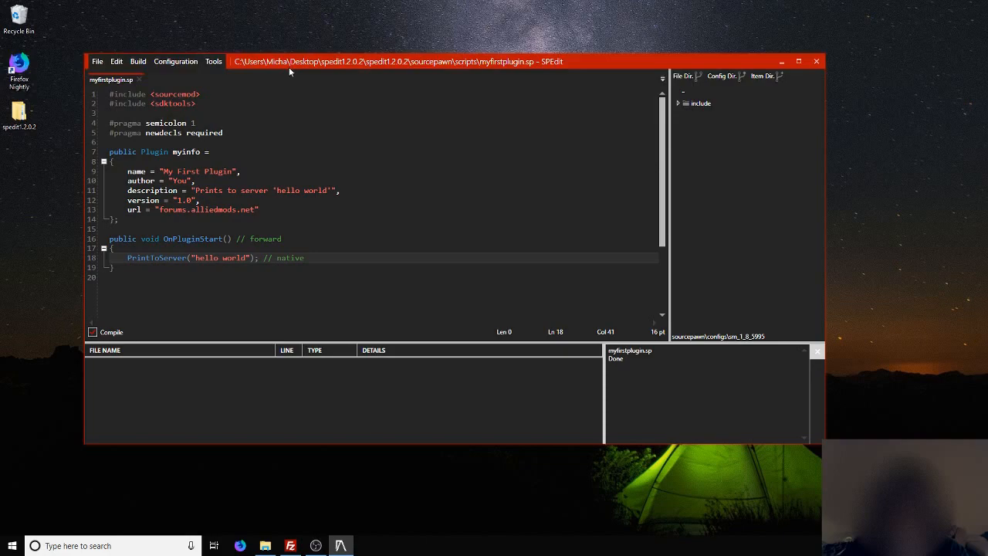
pyautogui.click(265, 546)
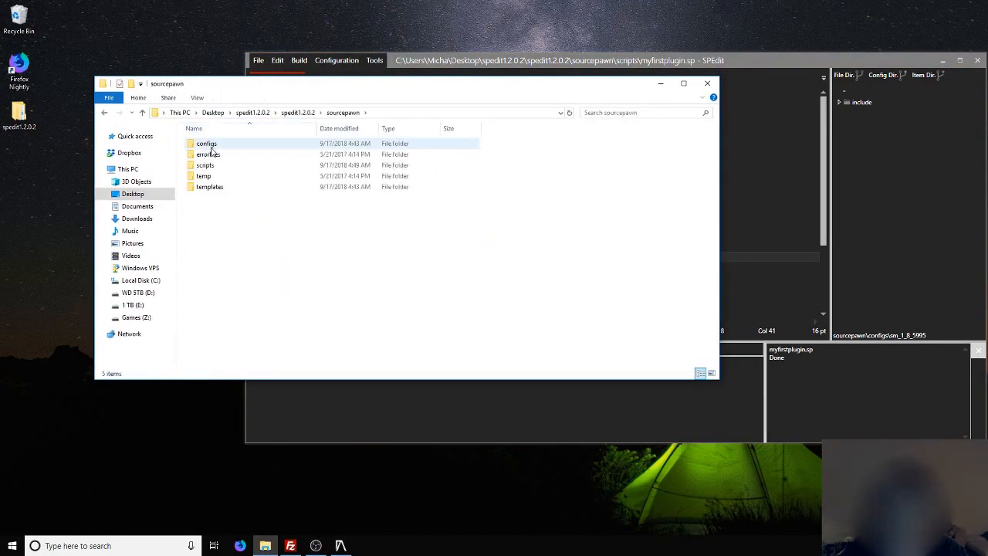
# Browse into the scripts folder and locate the compiled myfirstplugin.smx beside myfirstplugin.sp
pyautogui.doubleClick(204, 164)
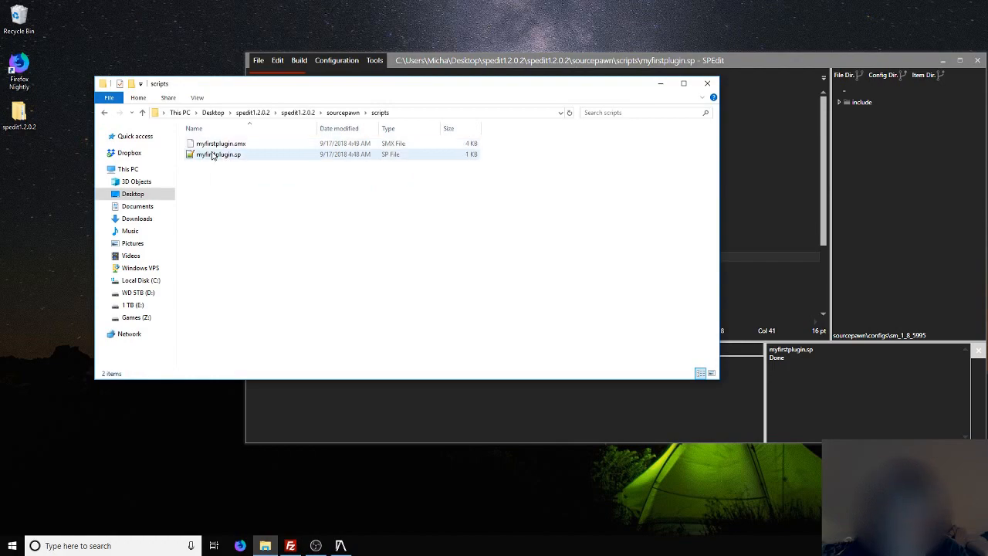
pyautogui.click(219, 155)
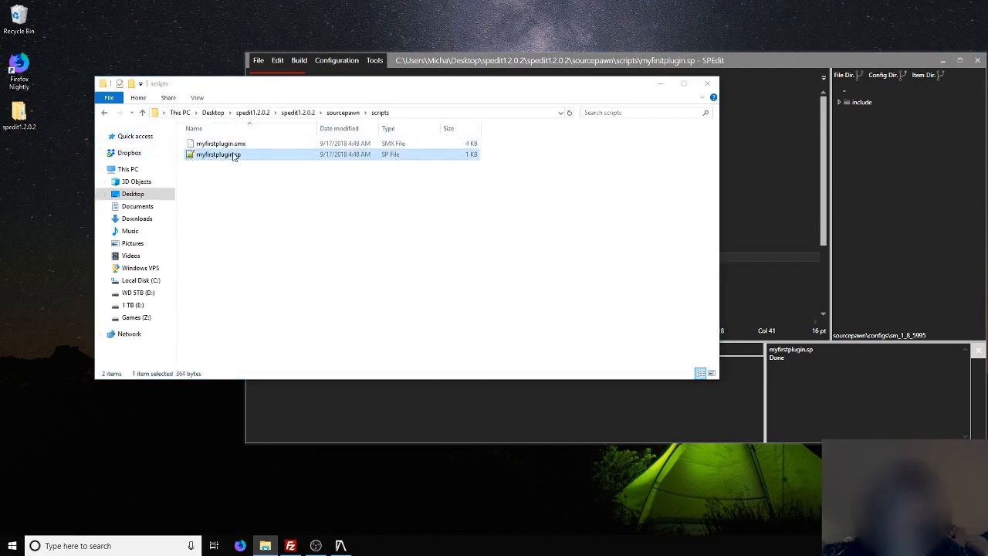
pyautogui.doubleClick(219, 155)
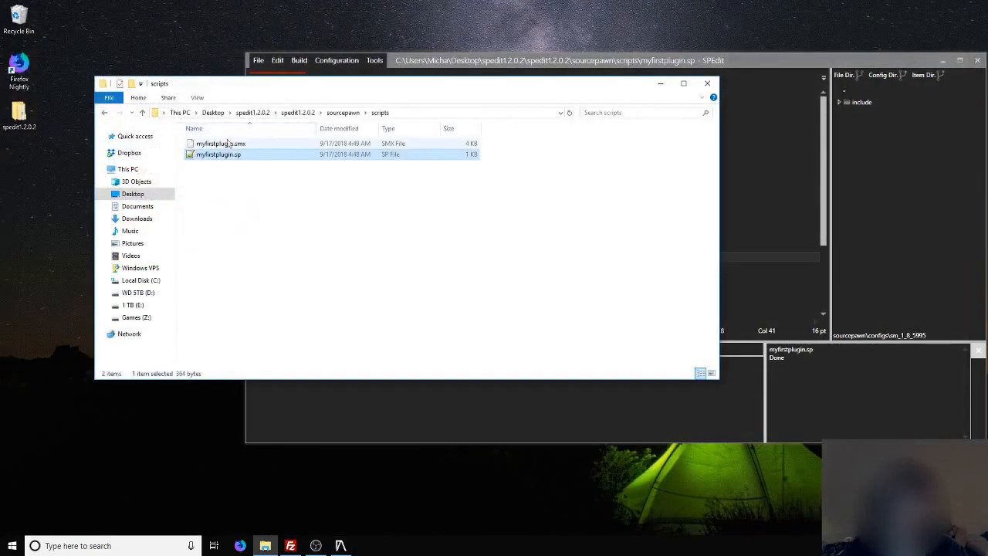
pyautogui.rightClick(221, 144)
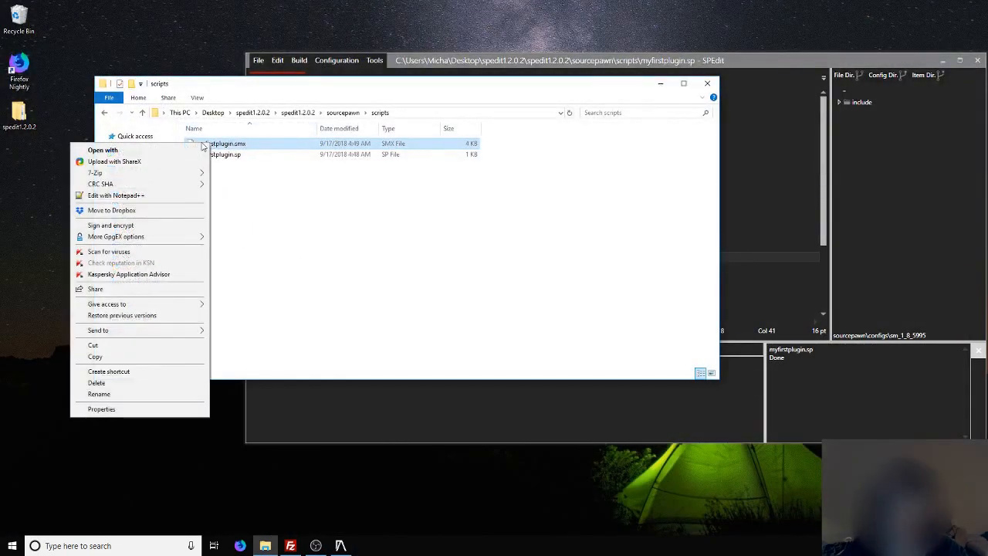
pyautogui.click(116, 194)
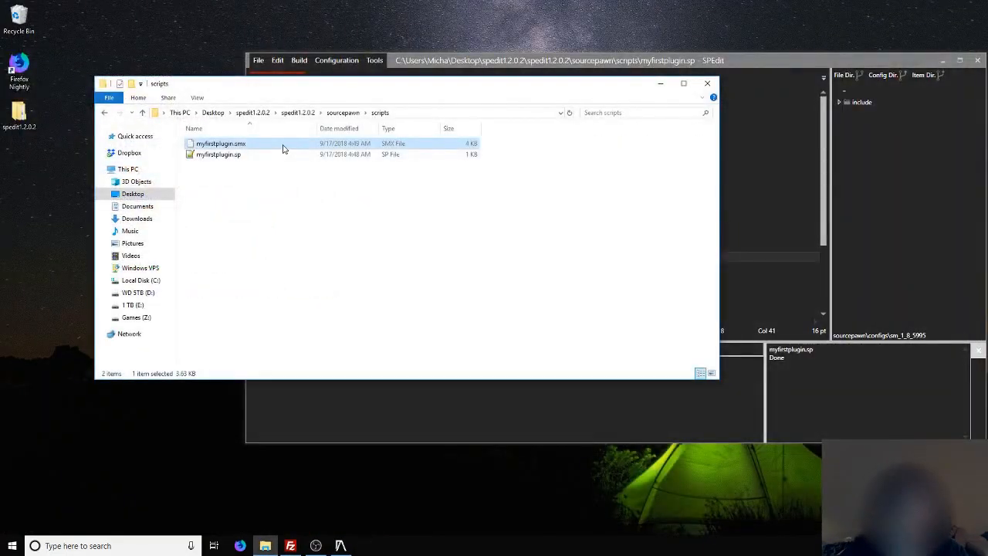
pyautogui.moveTo(247, 158)
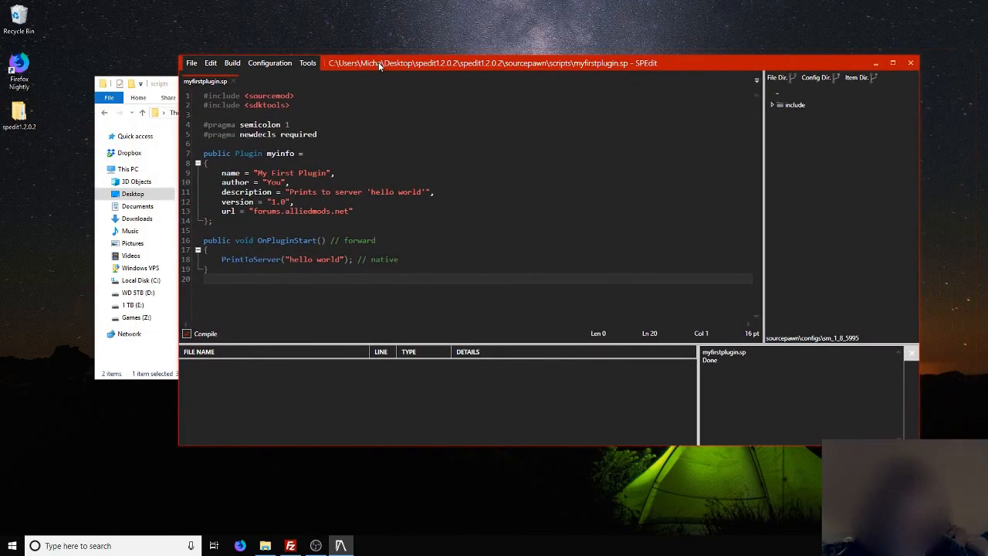
pyautogui.moveTo(349, 77)
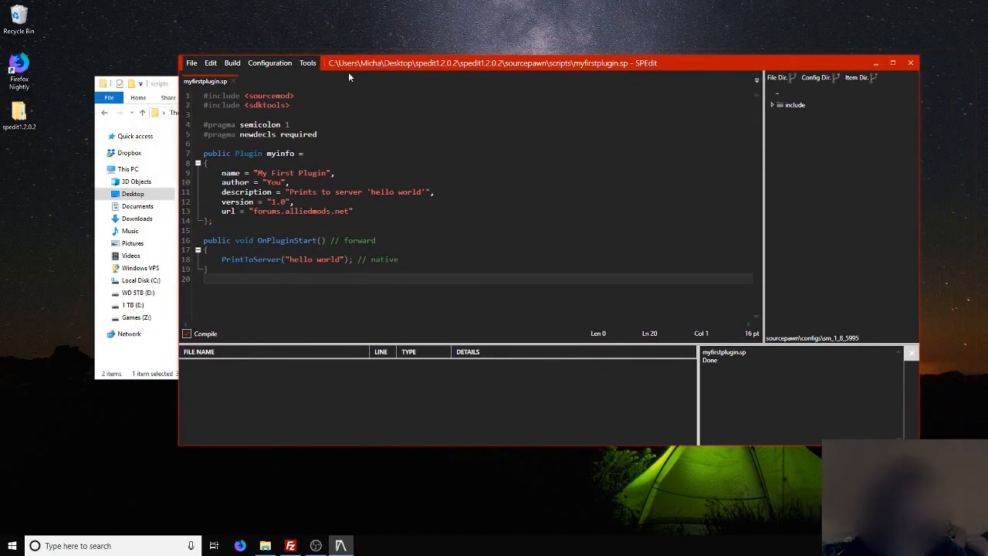
pyautogui.moveTo(399, 65)
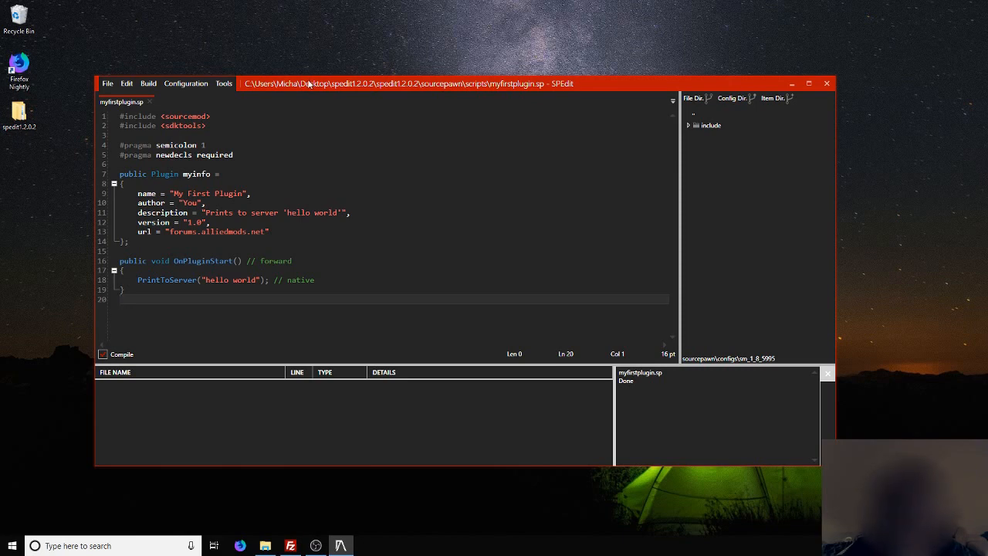
pyautogui.moveTo(368, 6)
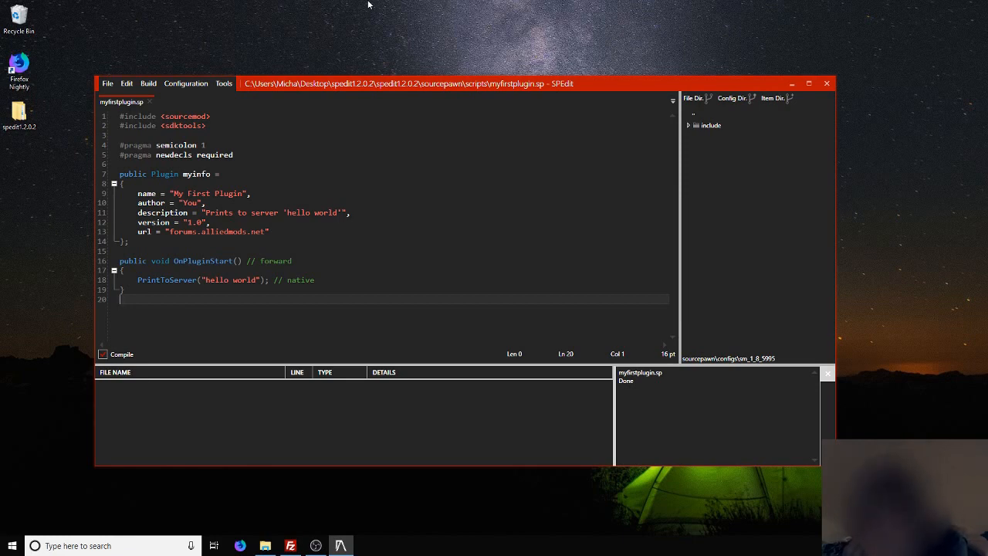
pyautogui.moveTo(299, 74)
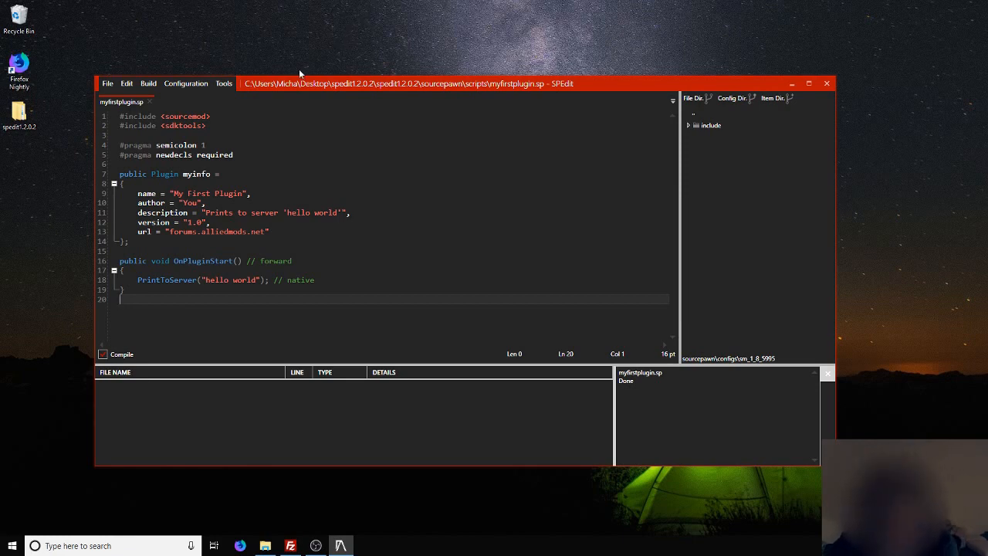